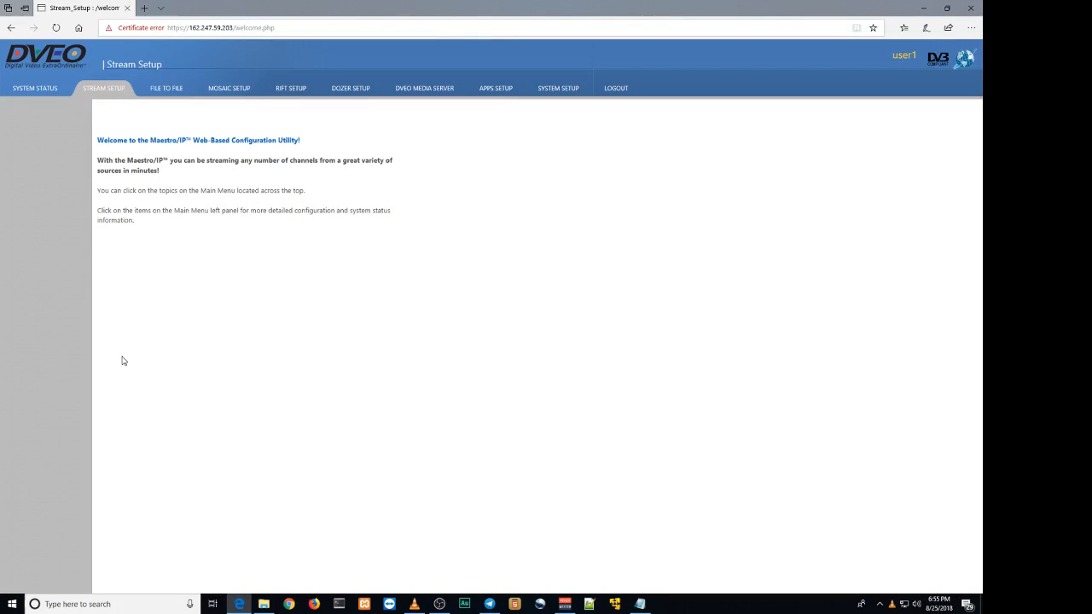
Step: View the License Information page under System Status and highlight the licensed features list
click(34, 88)
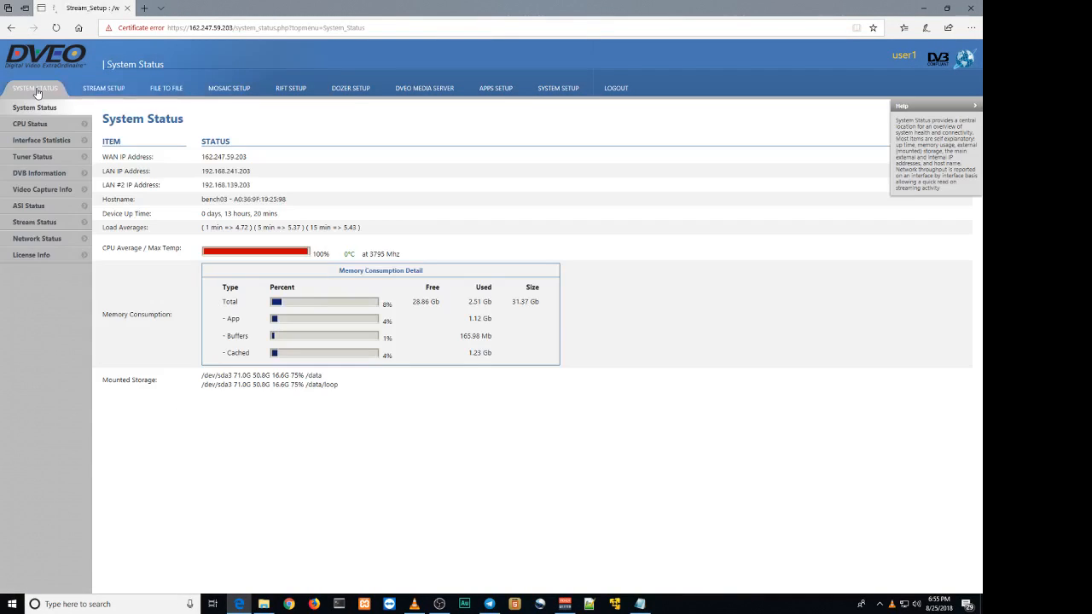
mouse_move(31, 255)
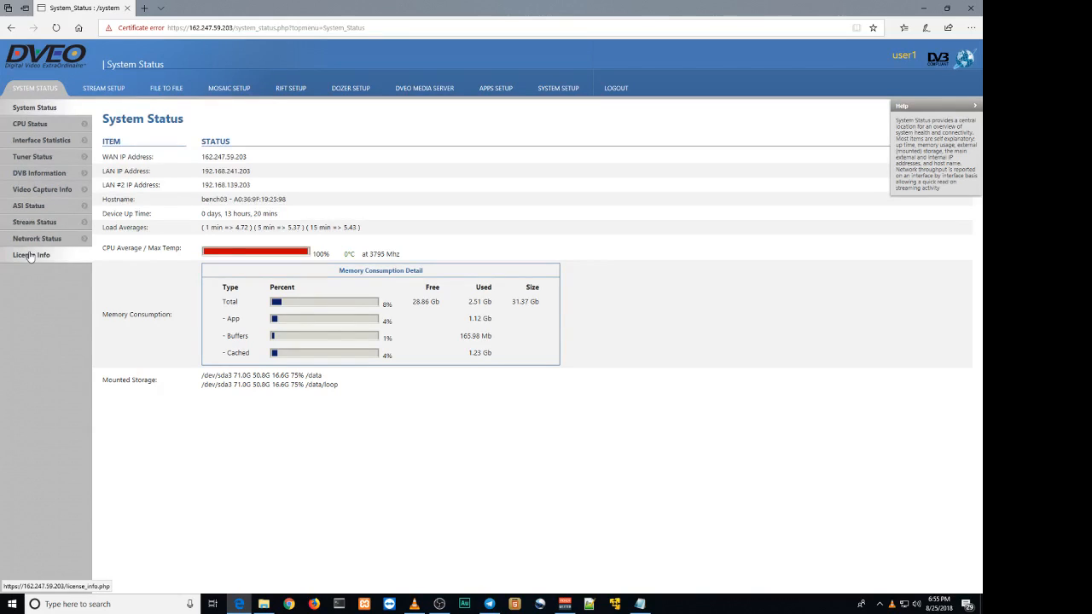
click(31, 254)
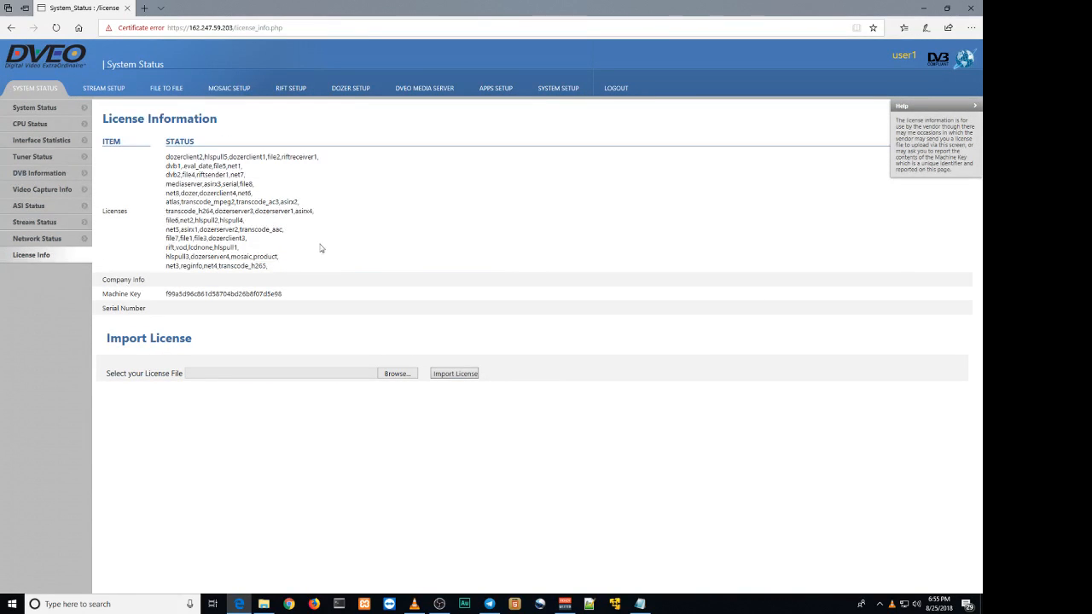
mouse_move(164, 152)
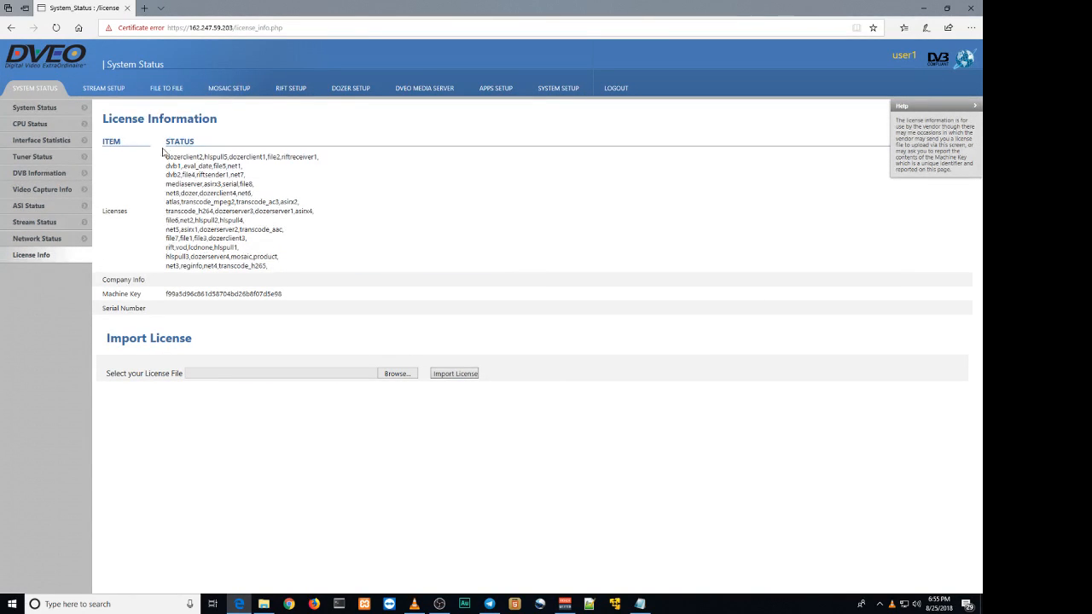
drag(167, 157, 242, 220)
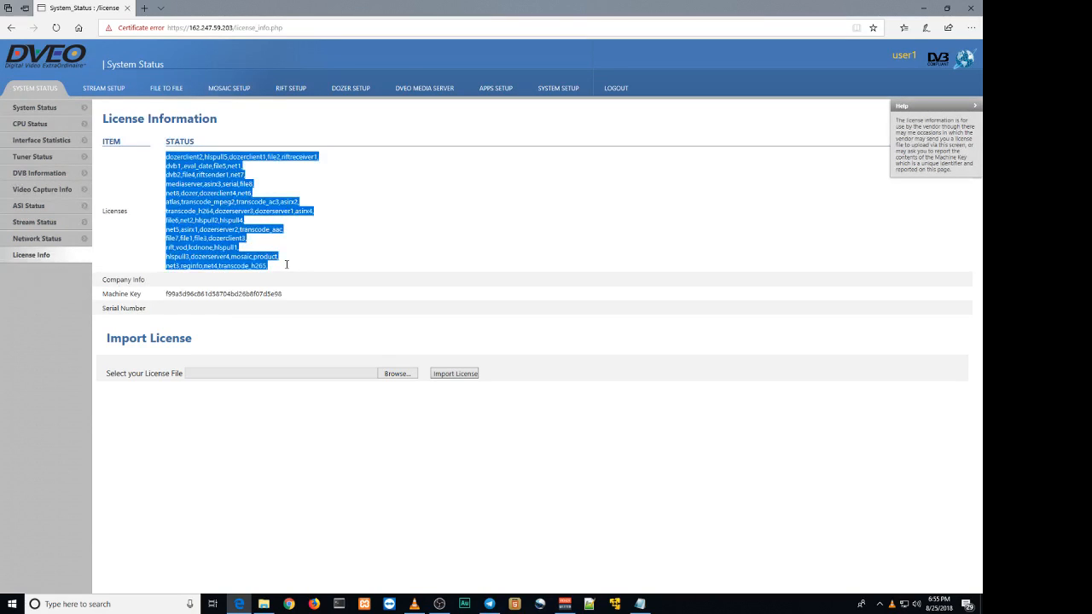
mouse_move(414, 249)
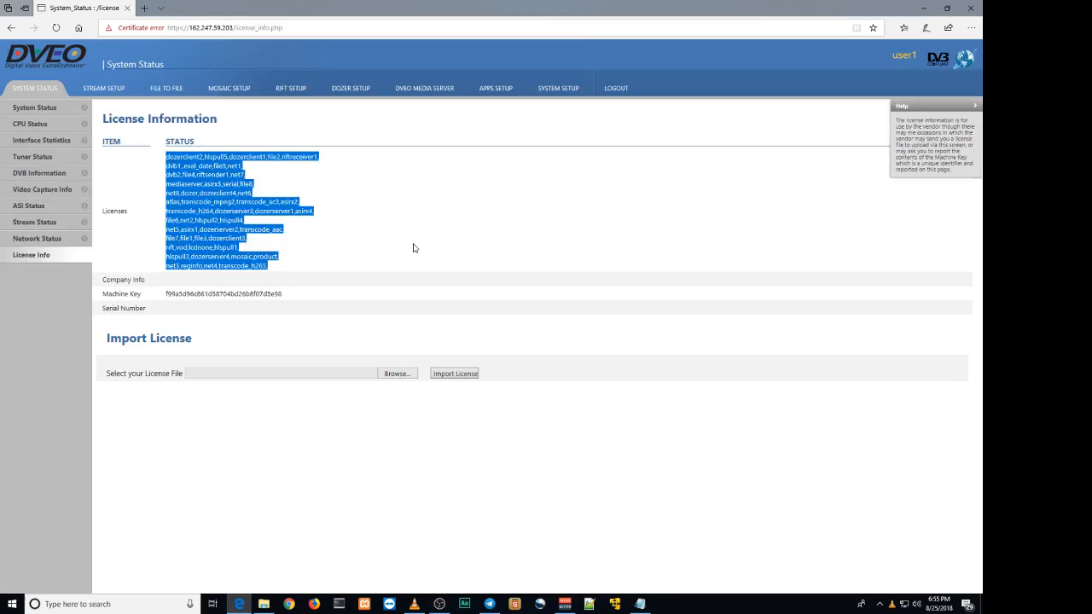
click(413, 249)
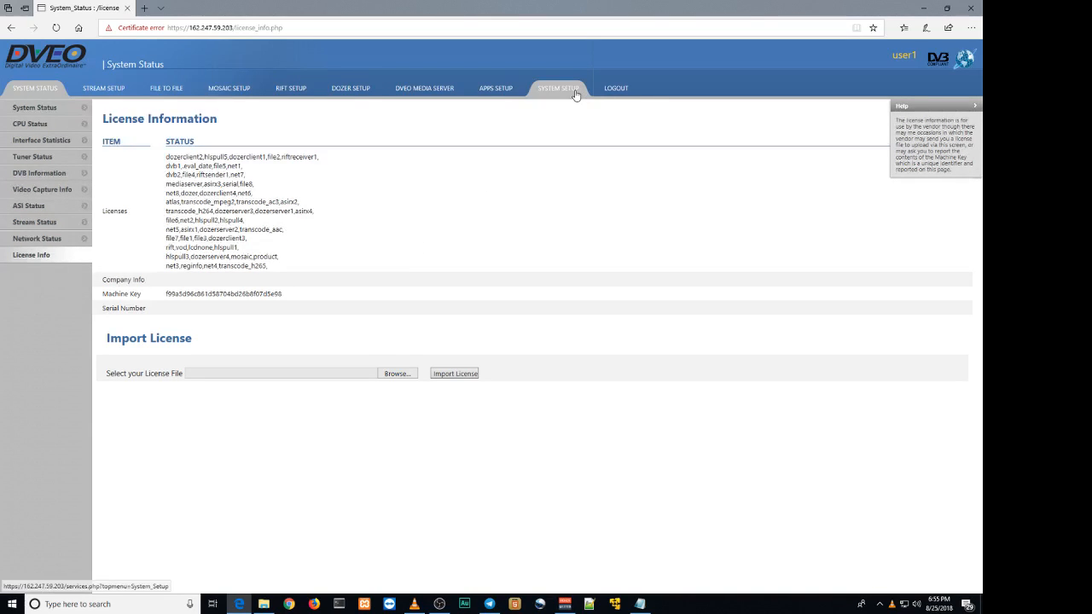
Step: View the Firmware Upgrade page under System Setup and highlight the installed version string
click(557, 88)
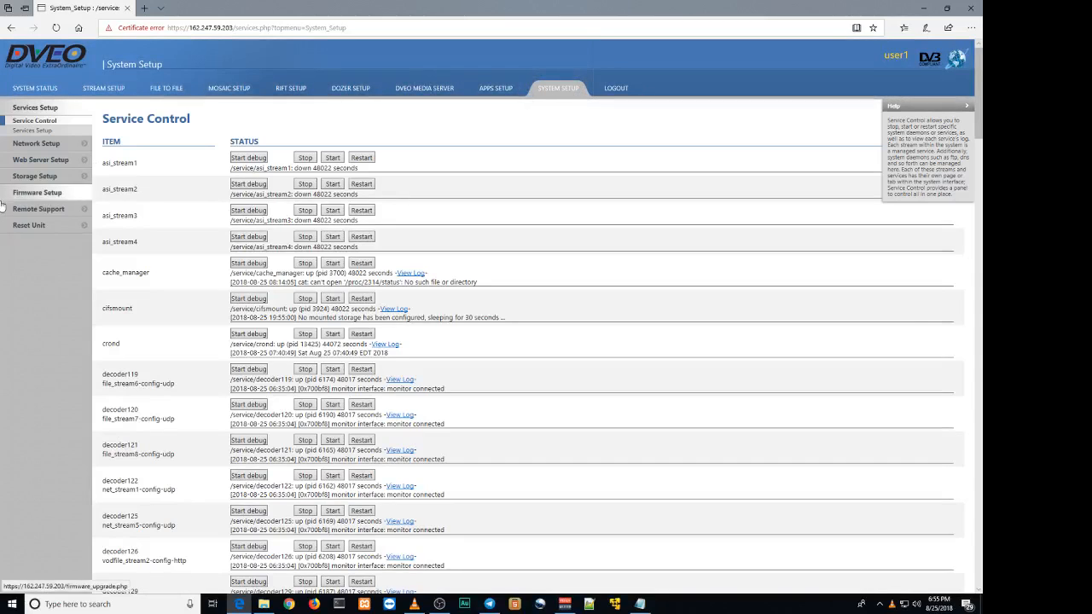
click(39, 186)
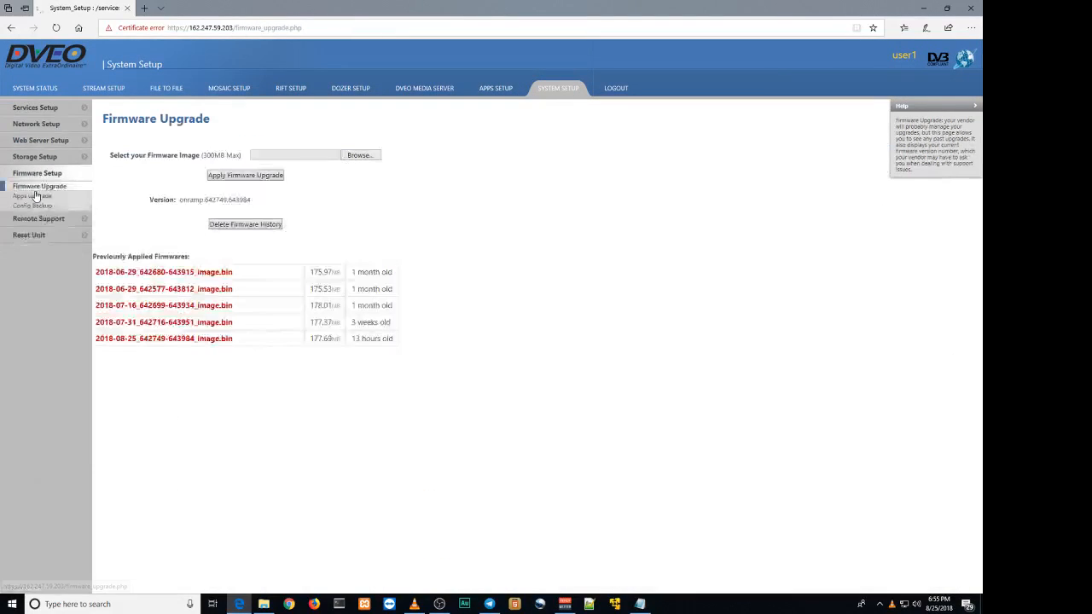
double_click(214, 198)
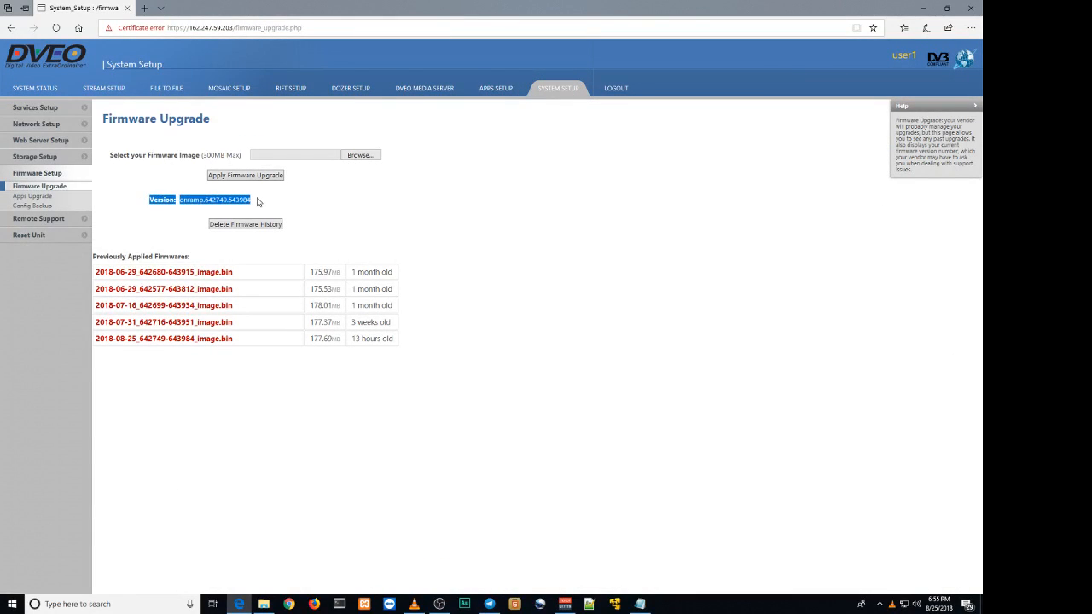
mouse_move(369, 215)
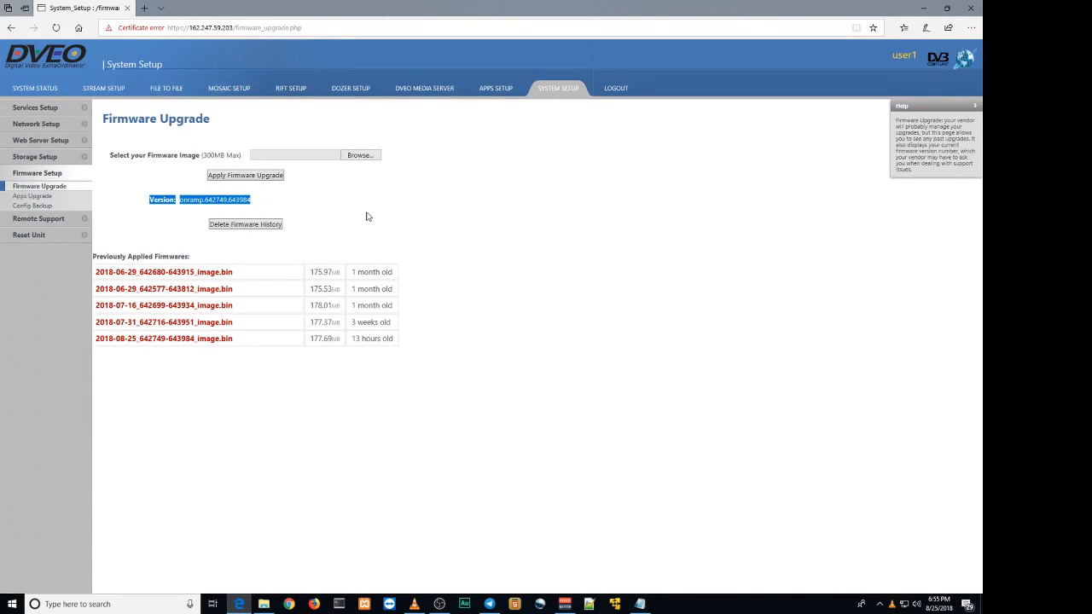
mouse_move(102, 88)
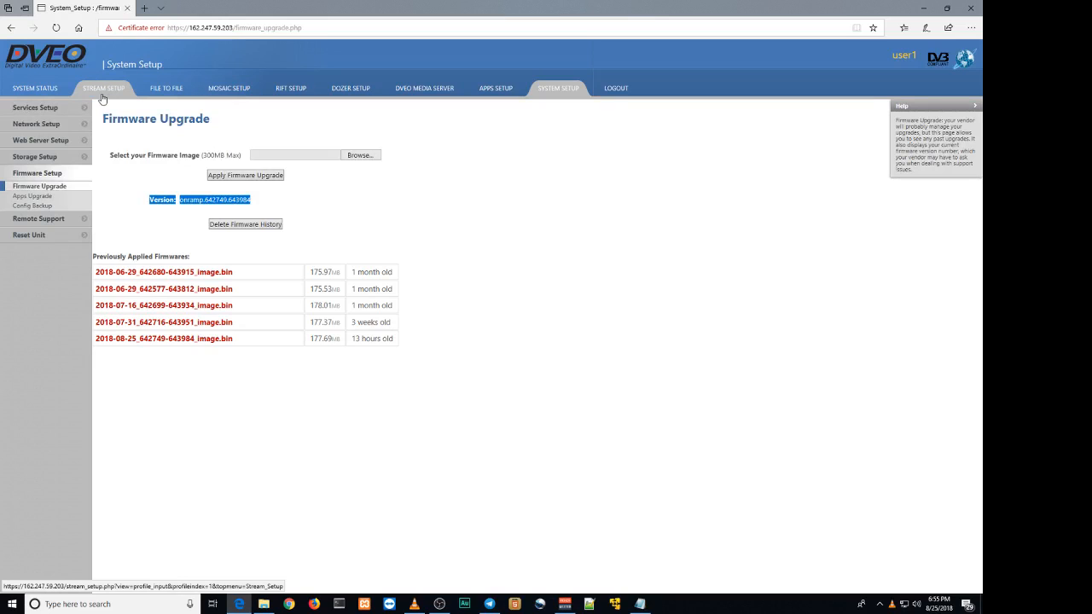
Step: View the Input Setup page for the FILE: 2 stream under Stream Setup
click(102, 88)
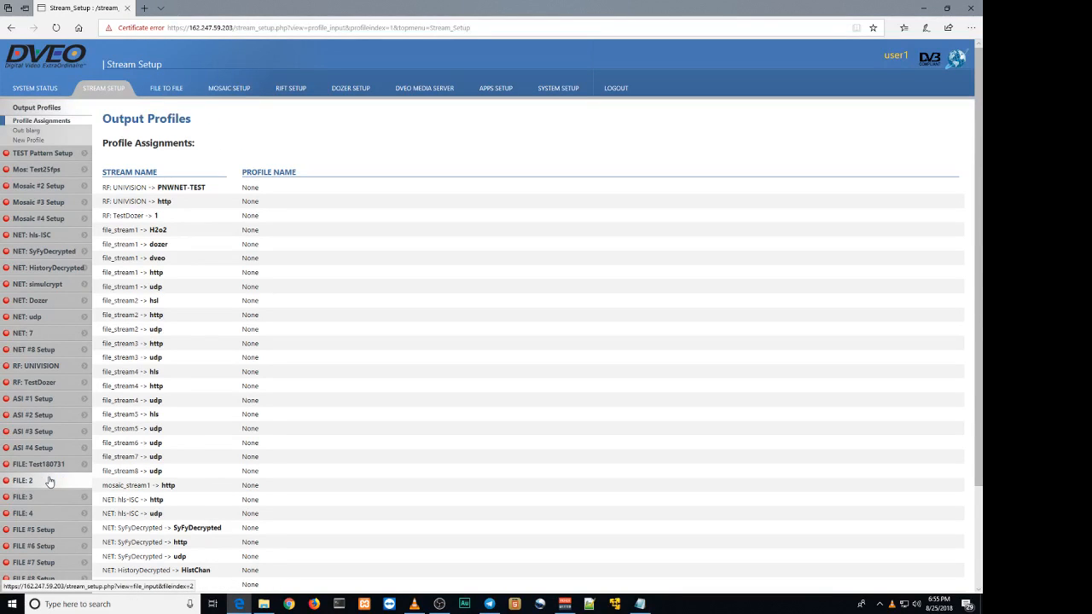
click(22, 482)
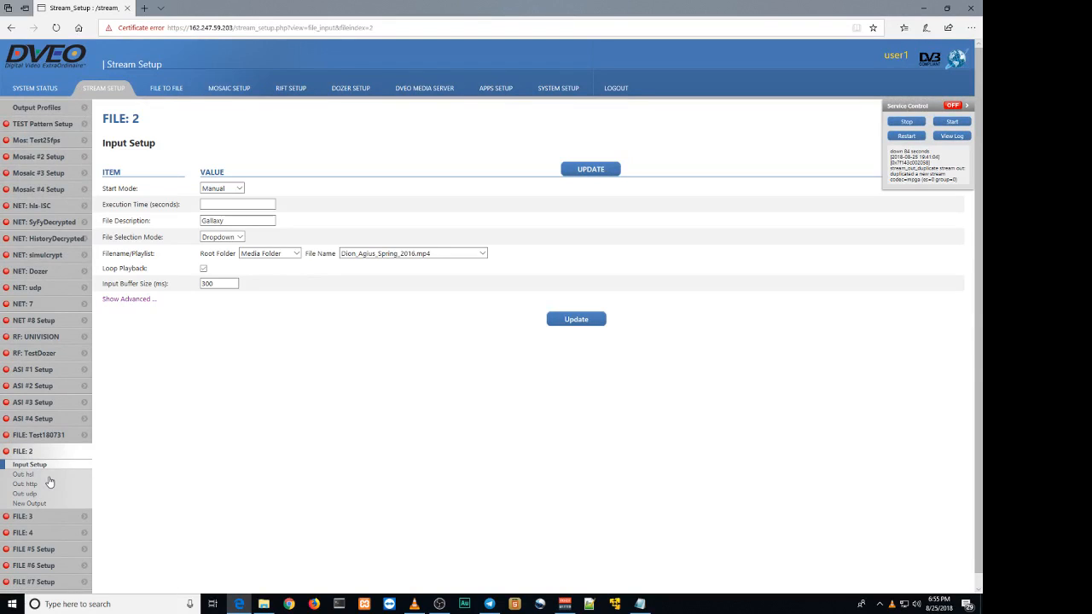
mouse_move(369, 249)
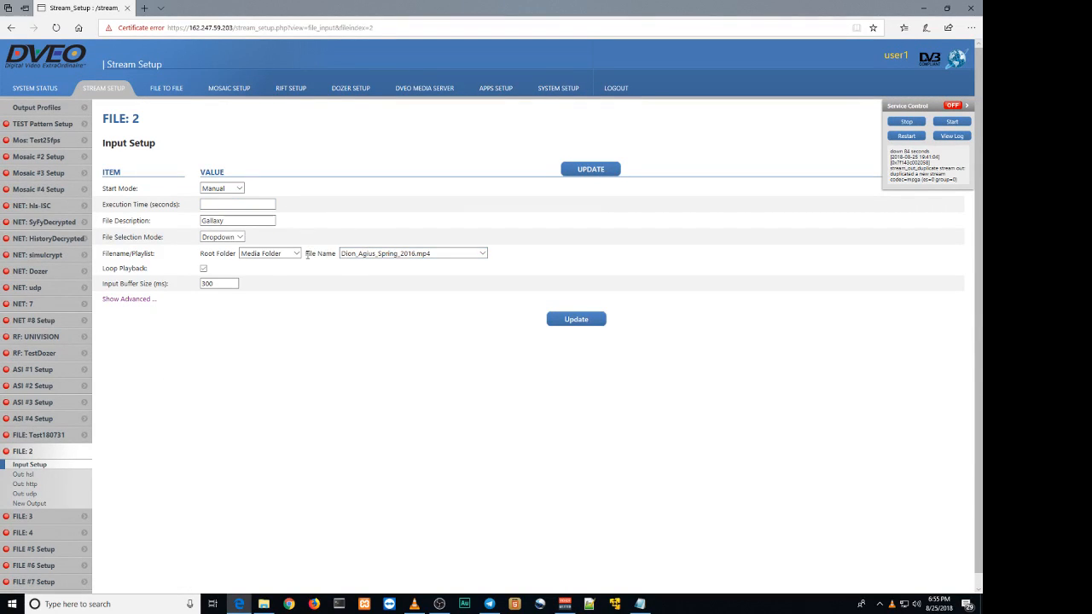
mouse_move(24, 493)
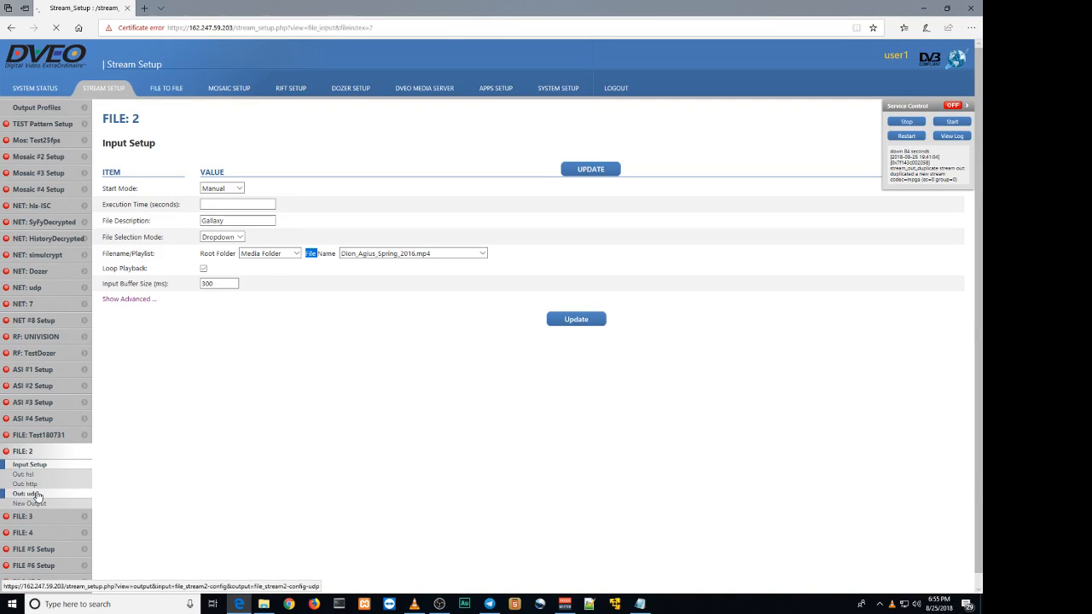
Step: Review FILE: 2's udp output destination port, then start its stream service and request its log
click(27, 493)
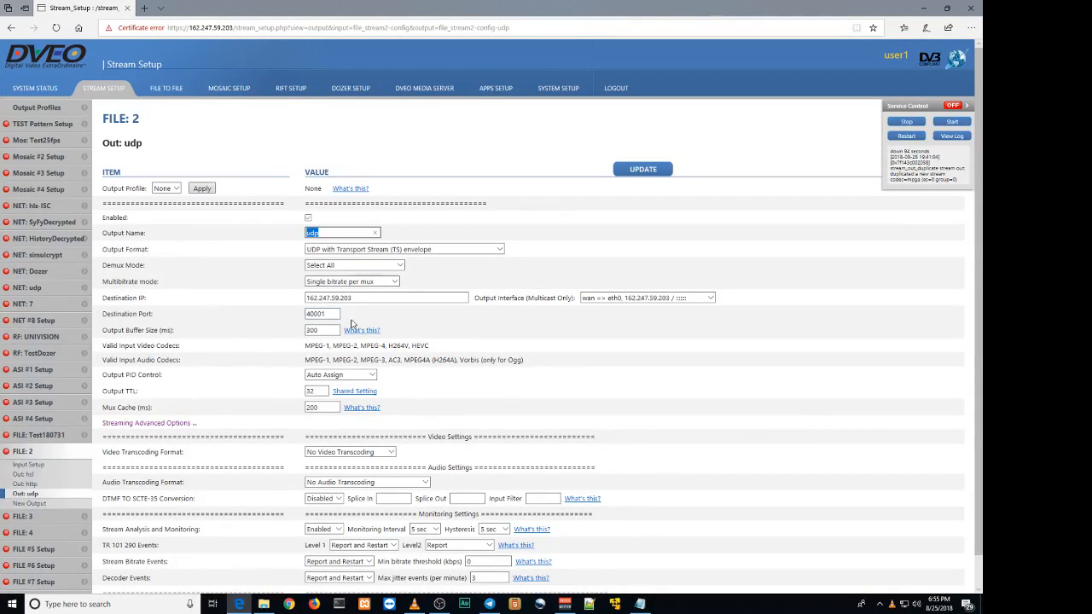
triple_click(321, 313)
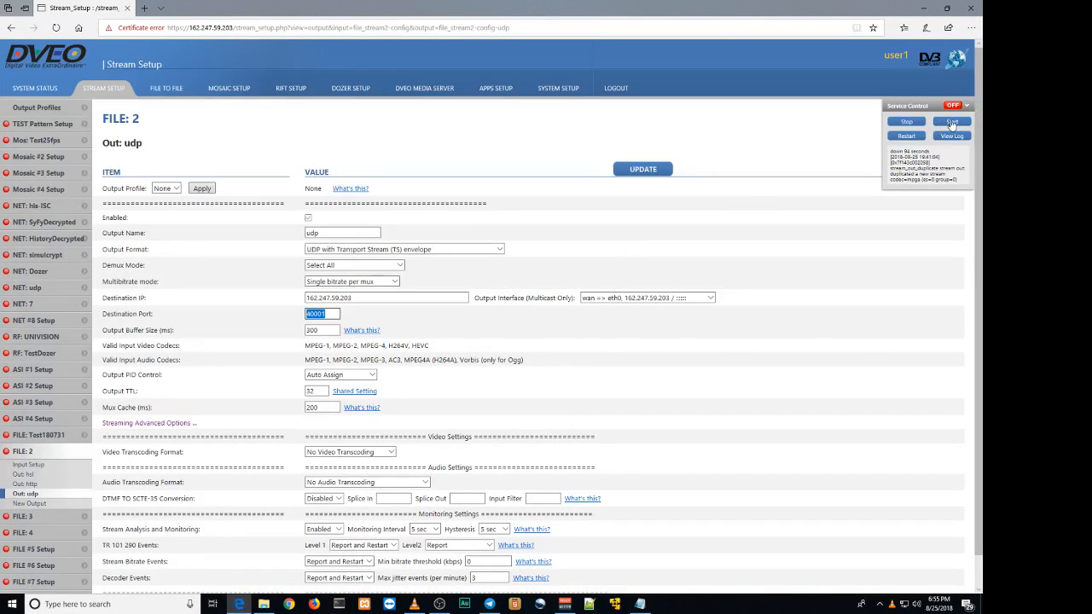
click(952, 122)
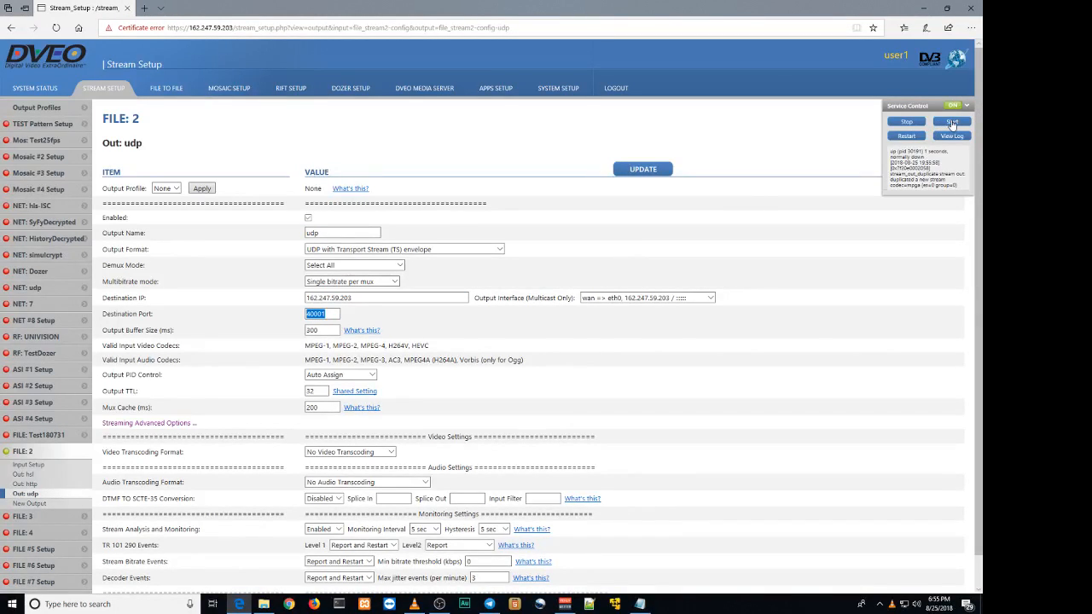
click(952, 136)
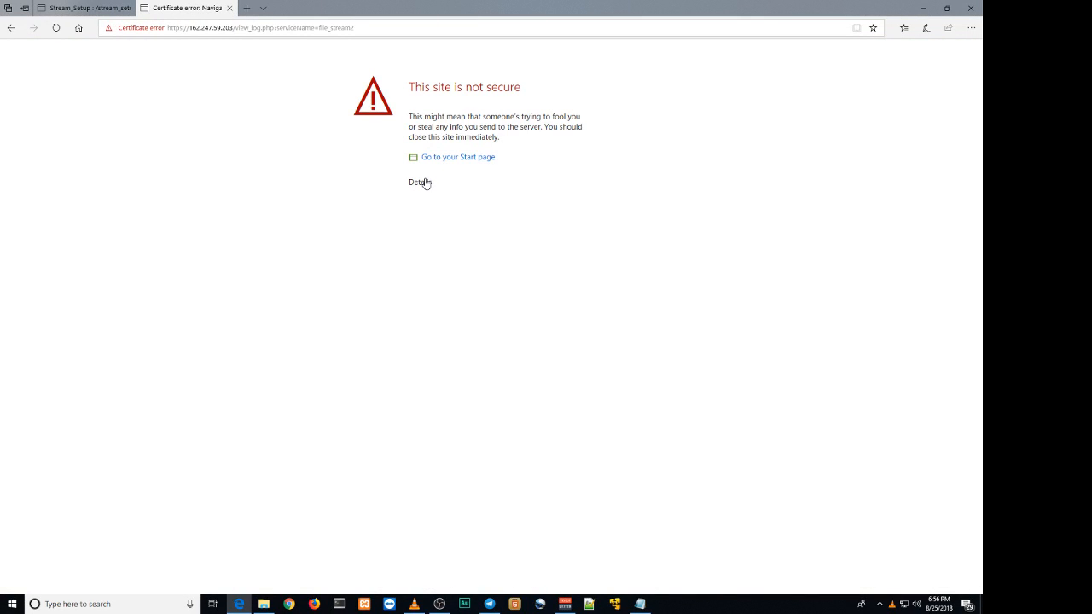
Step: Proceed past the certificate warning to the service log and highlight log text
click(419, 181)
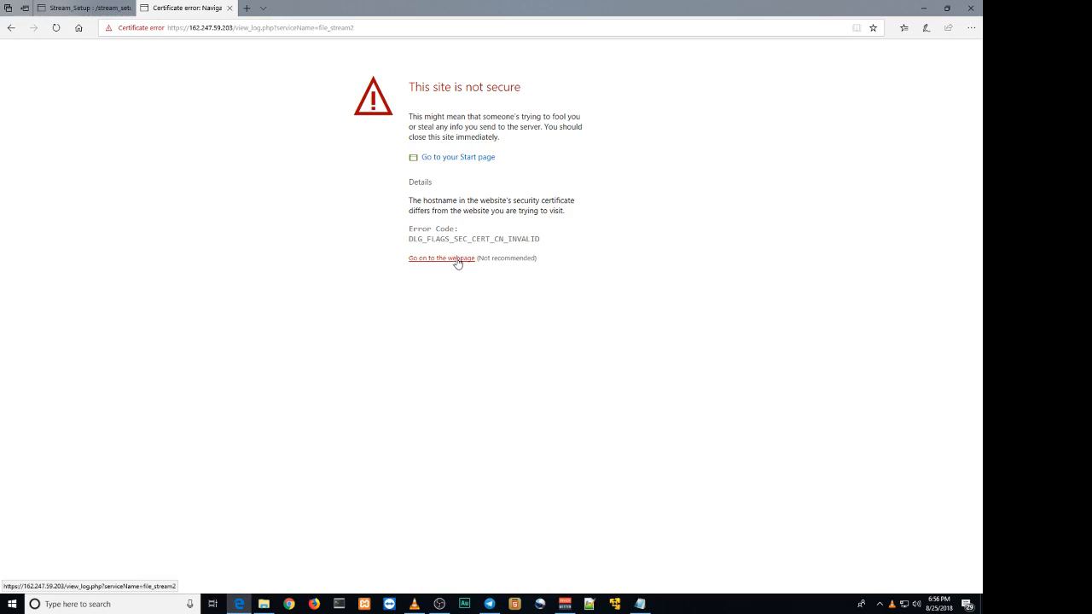
click(440, 257)
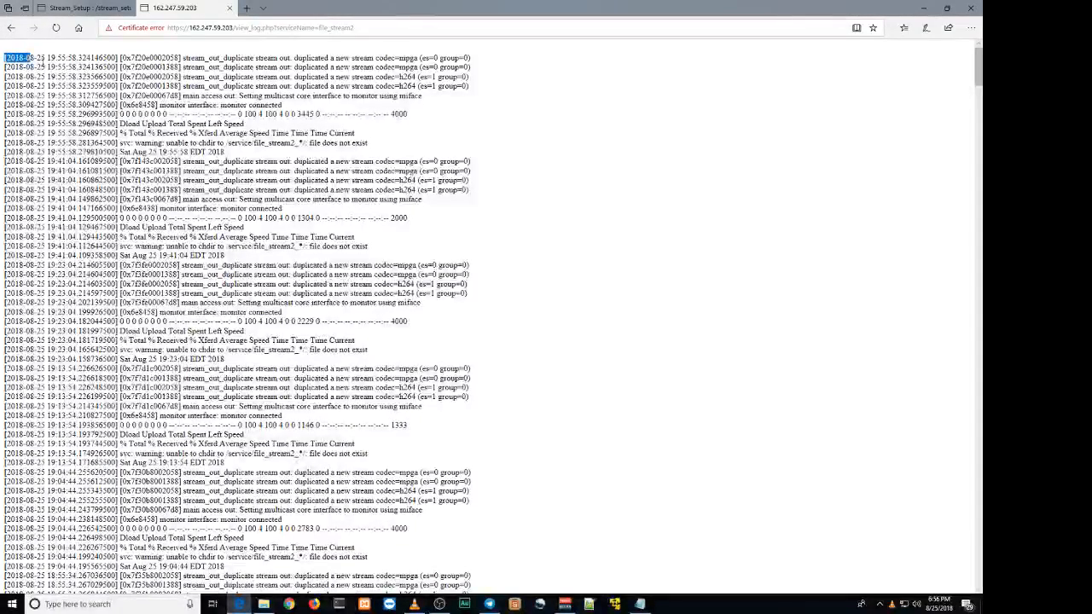
drag(26, 58, 290, 133)
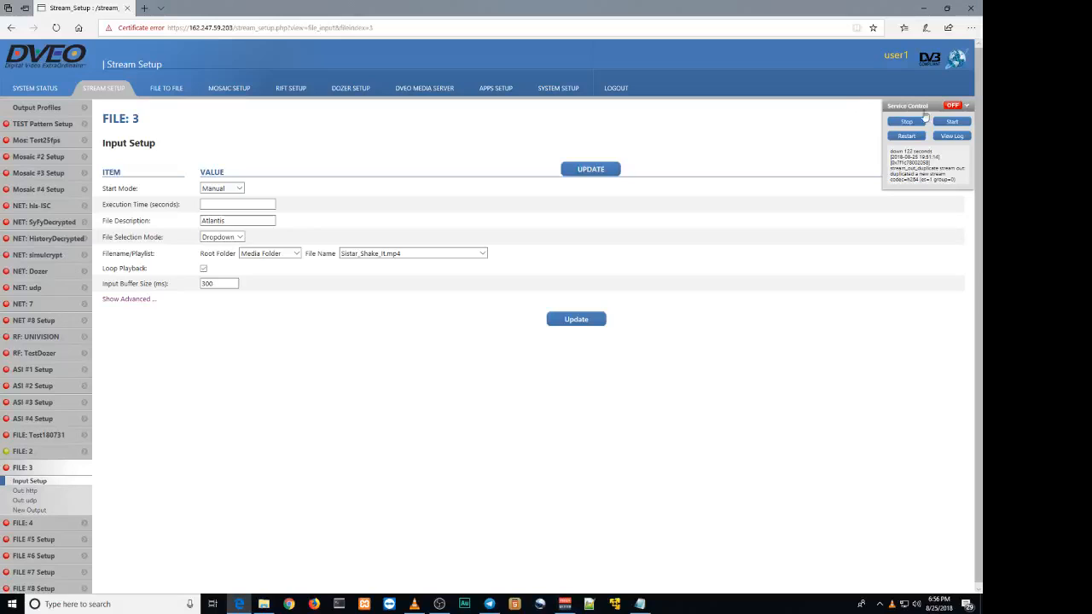
Step: Start the FILE: 3, FILE: 4 and FILE #5 stream services, then go to Mosaic Setup
click(952, 121)
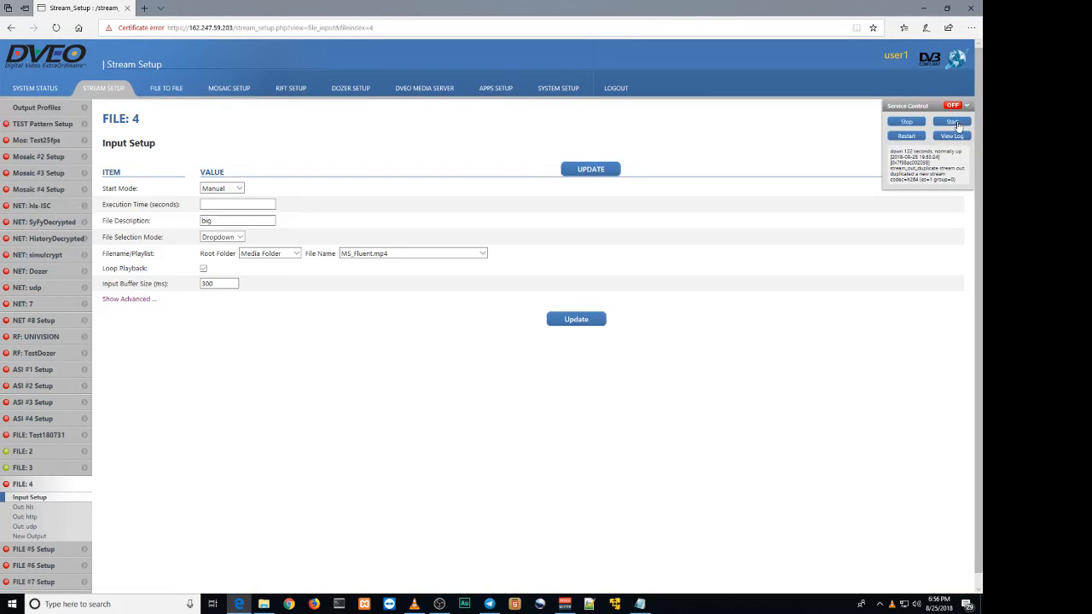
click(952, 121)
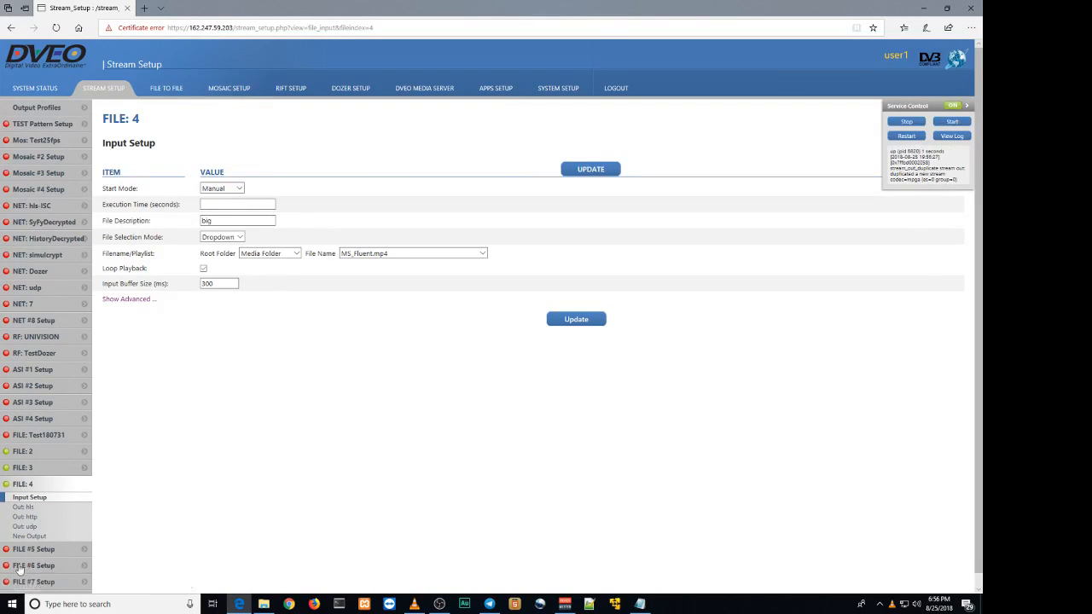
mouse_move(34, 549)
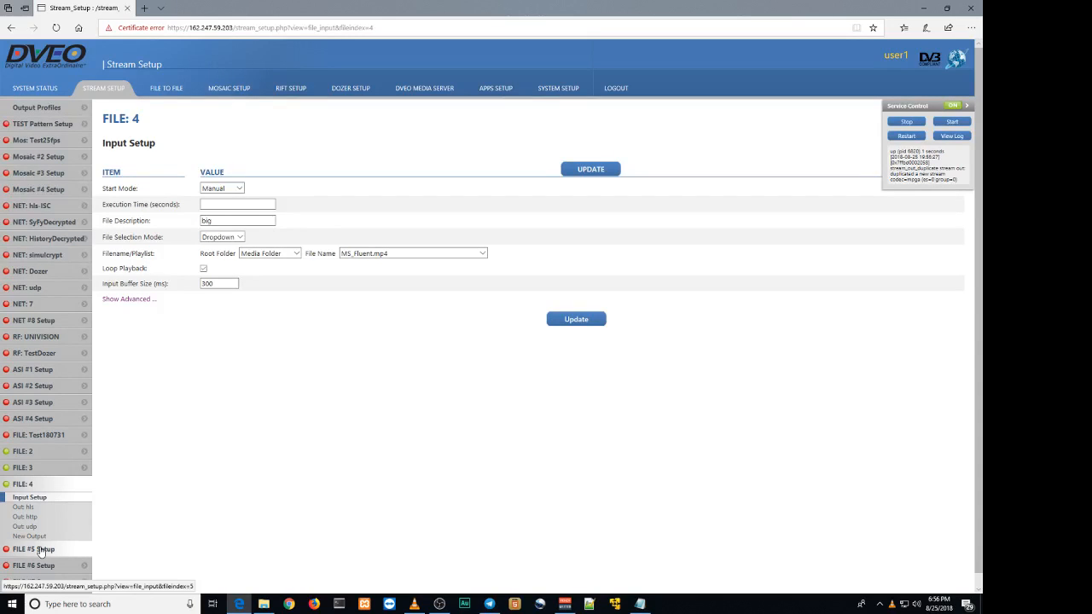
click(32, 549)
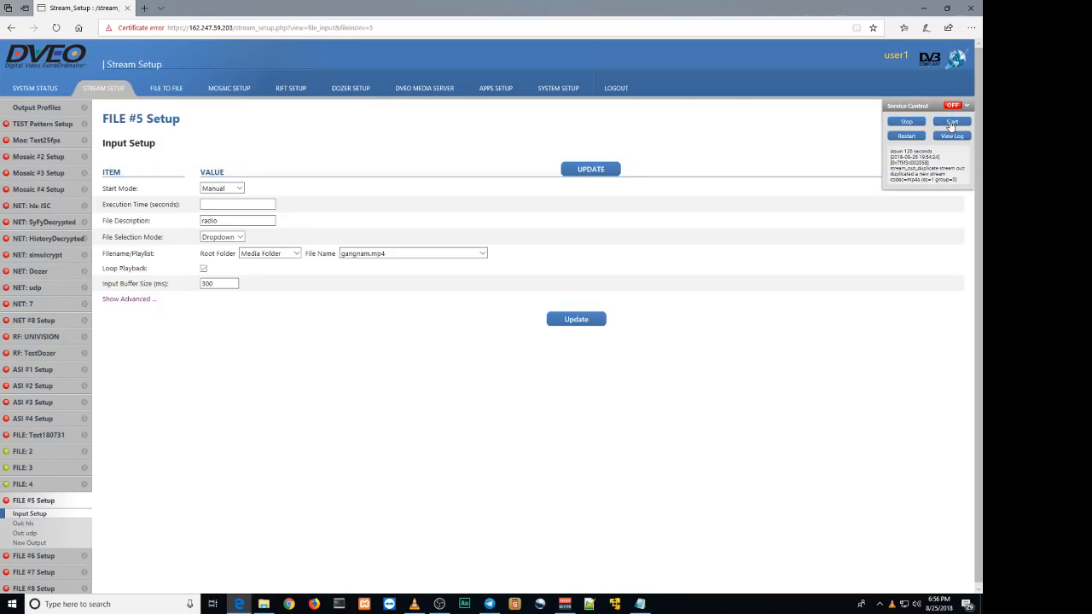
click(952, 121)
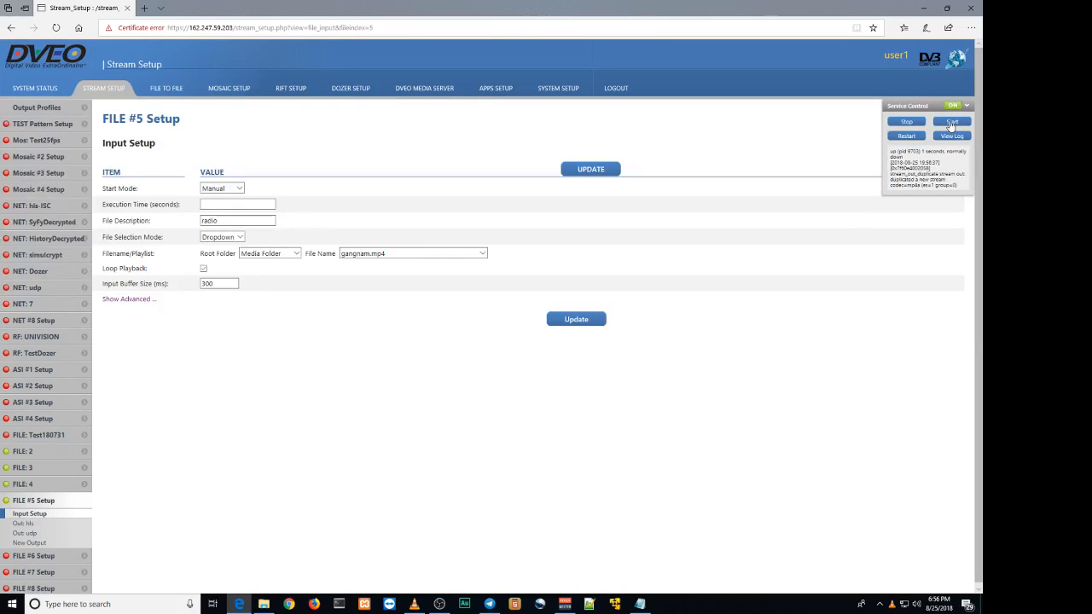
mouse_move(229, 89)
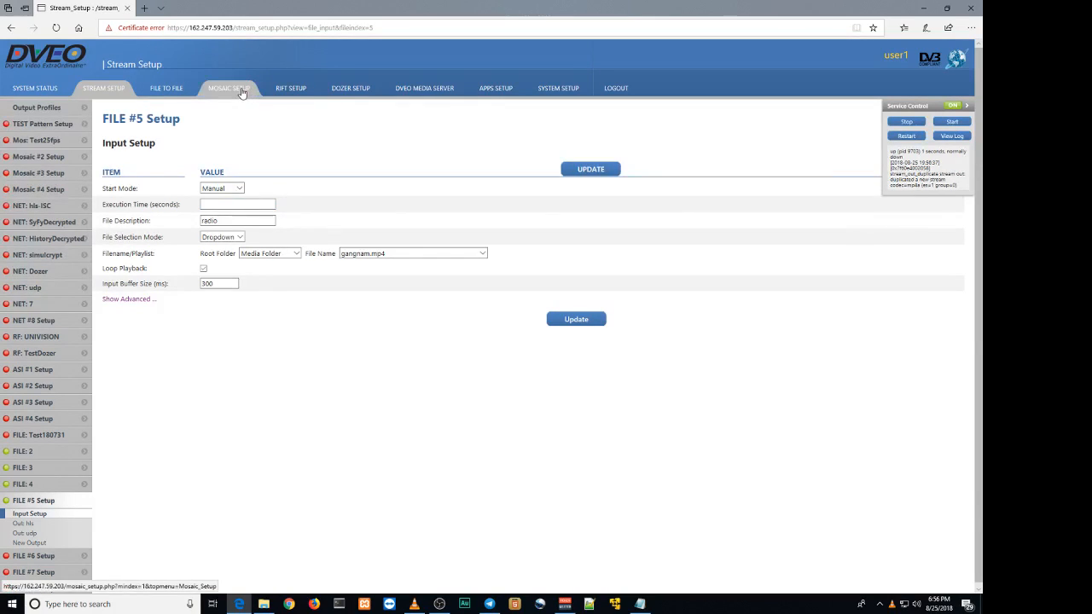
click(229, 89)
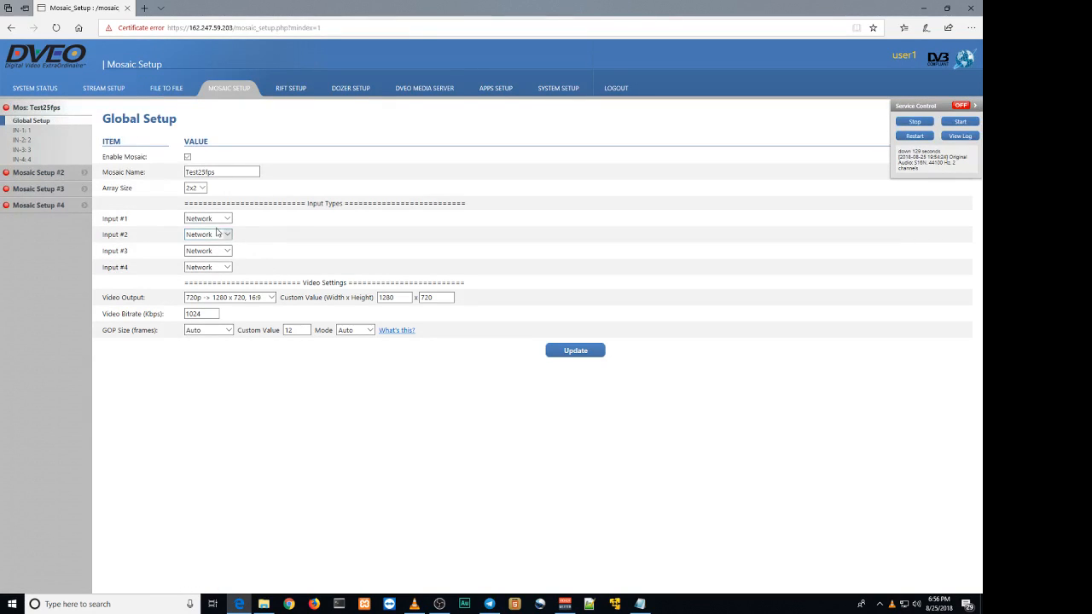
Step: Keep Input #1 on Network, start the Test25fps mosaic service and request its log
click(208, 219)
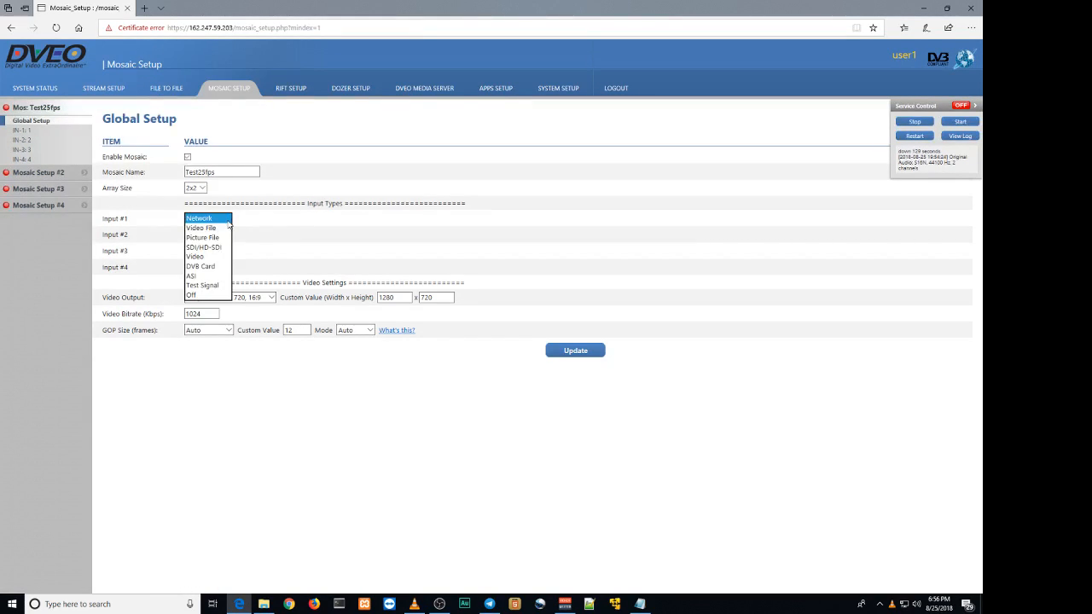
click(198, 218)
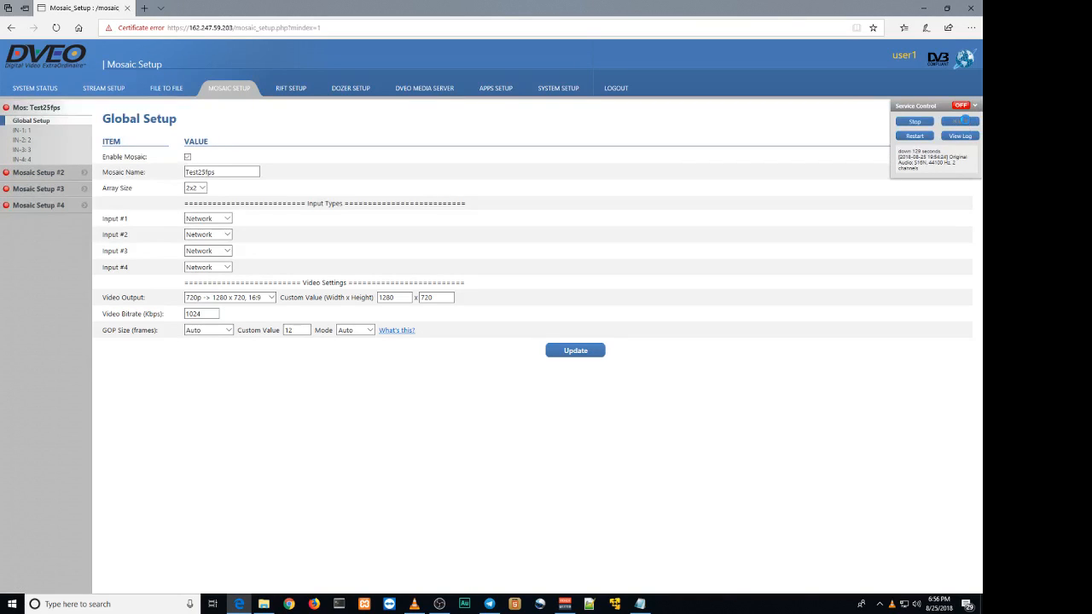
click(958, 122)
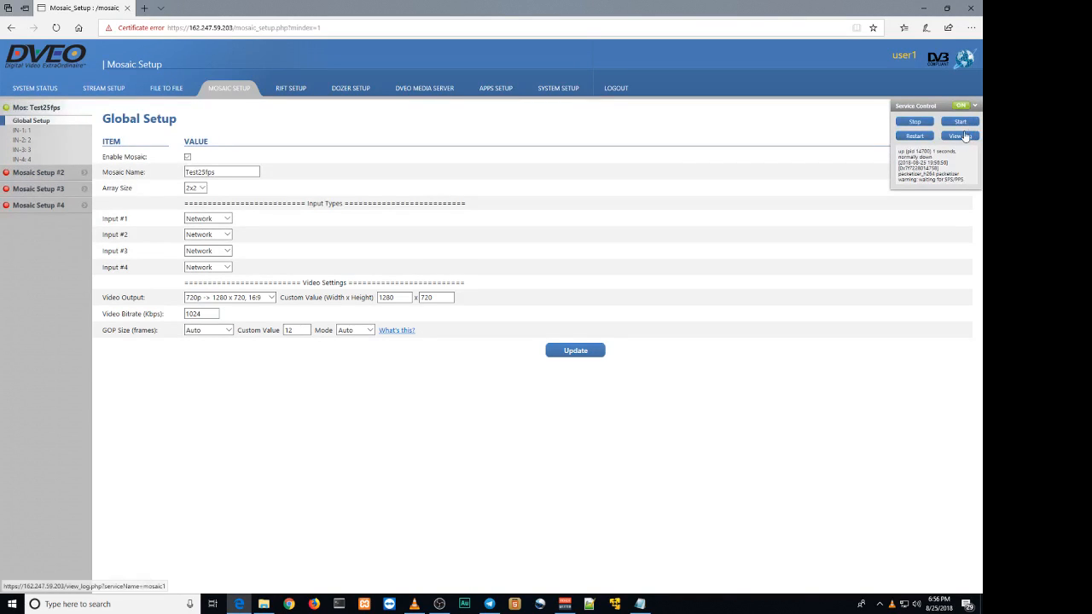
click(959, 136)
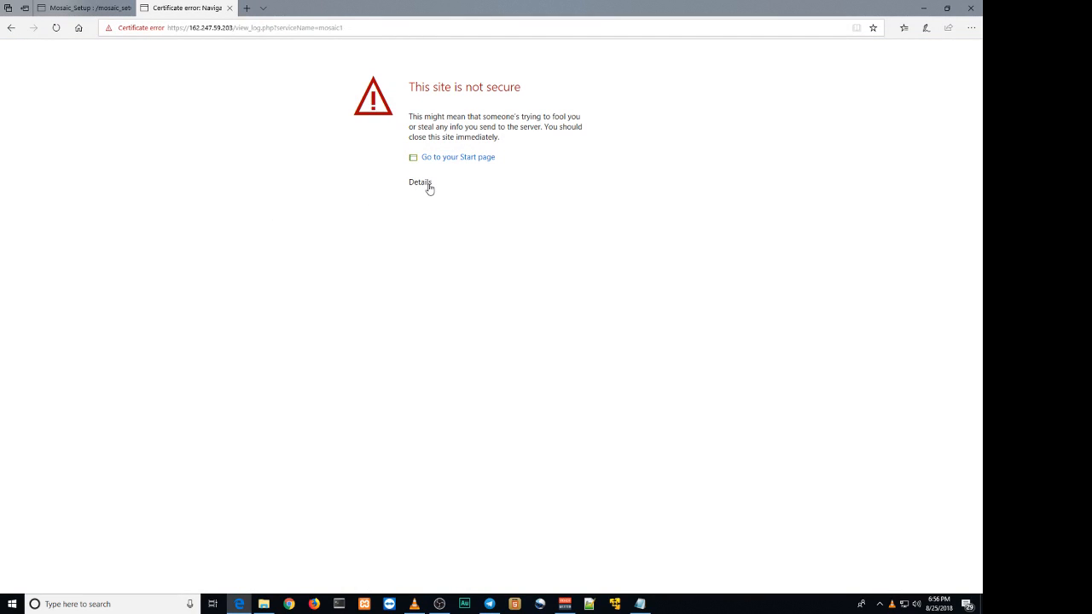
Step: Proceed past the certificate warning to the mosaic log, then return to Stream Setup
click(420, 181)
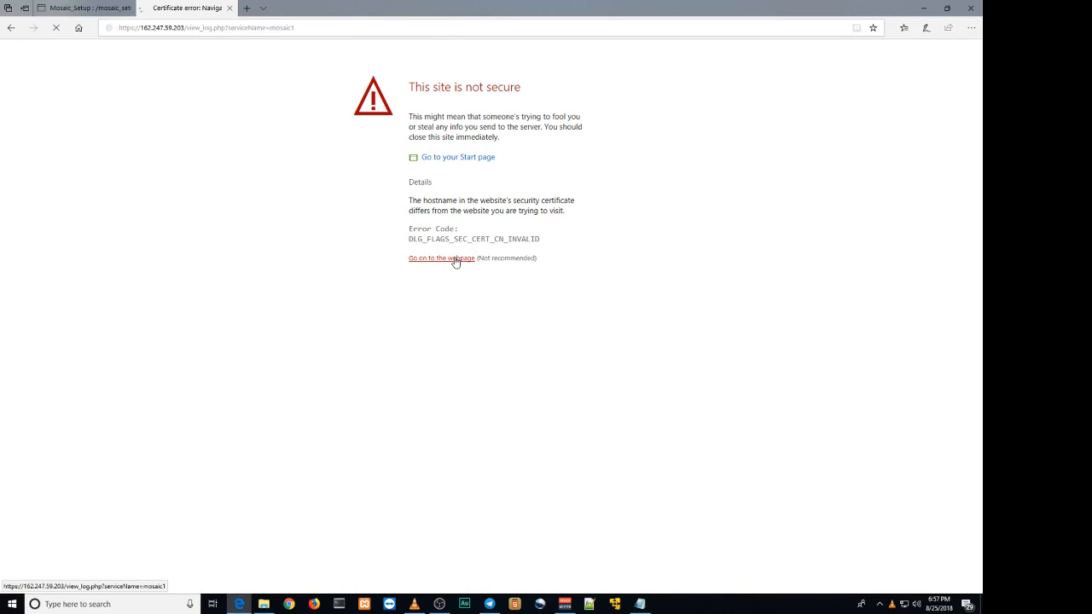
click(440, 257)
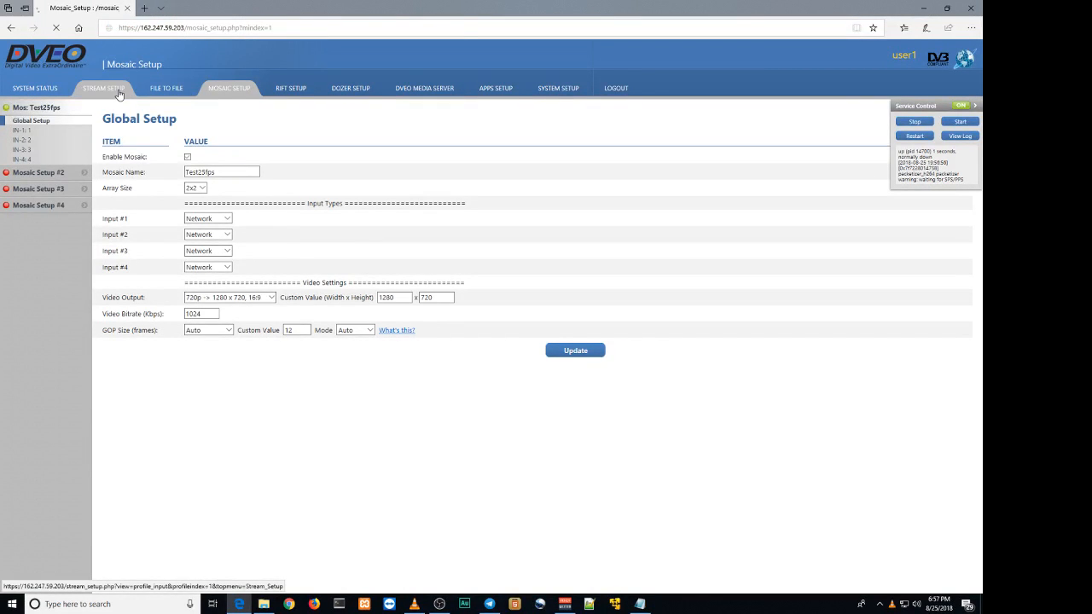
click(102, 89)
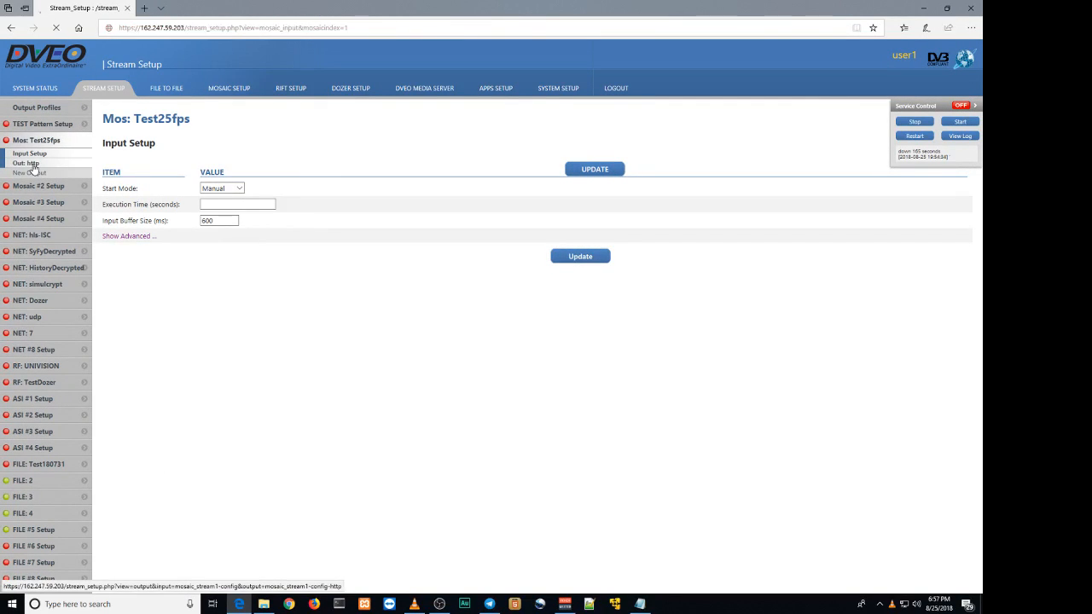
Step: Review the Mos: Test25fps http output settings and start its stream service
click(27, 164)
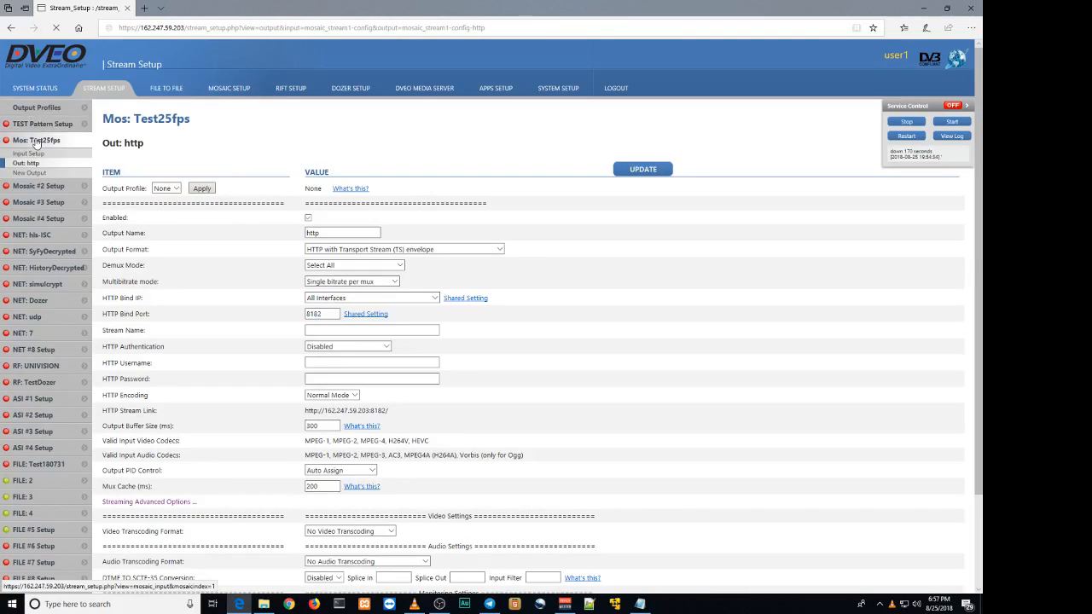
click(28, 153)
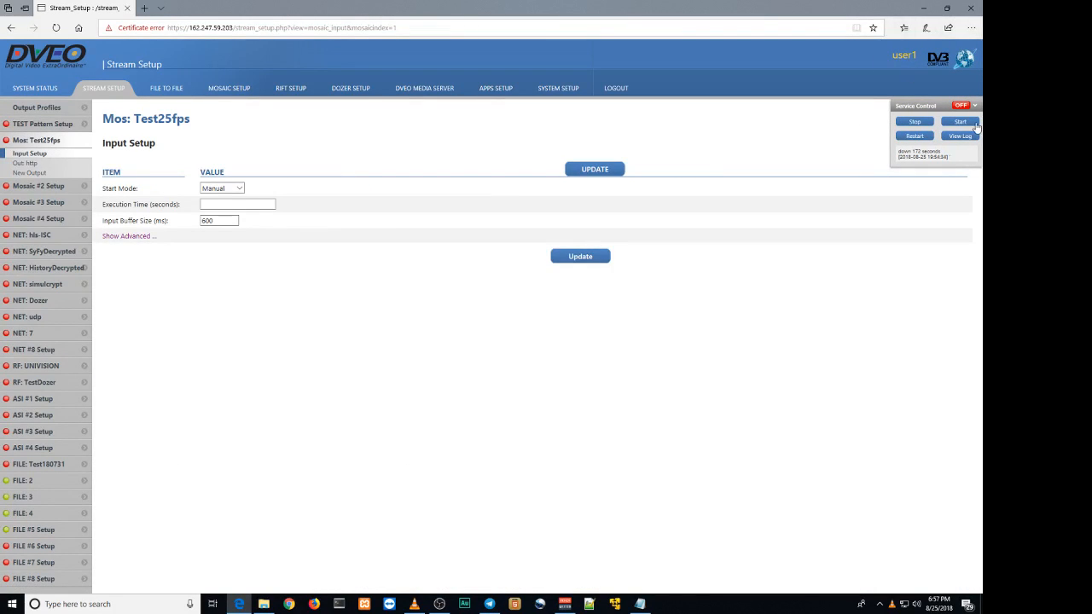
mouse_move(635, 164)
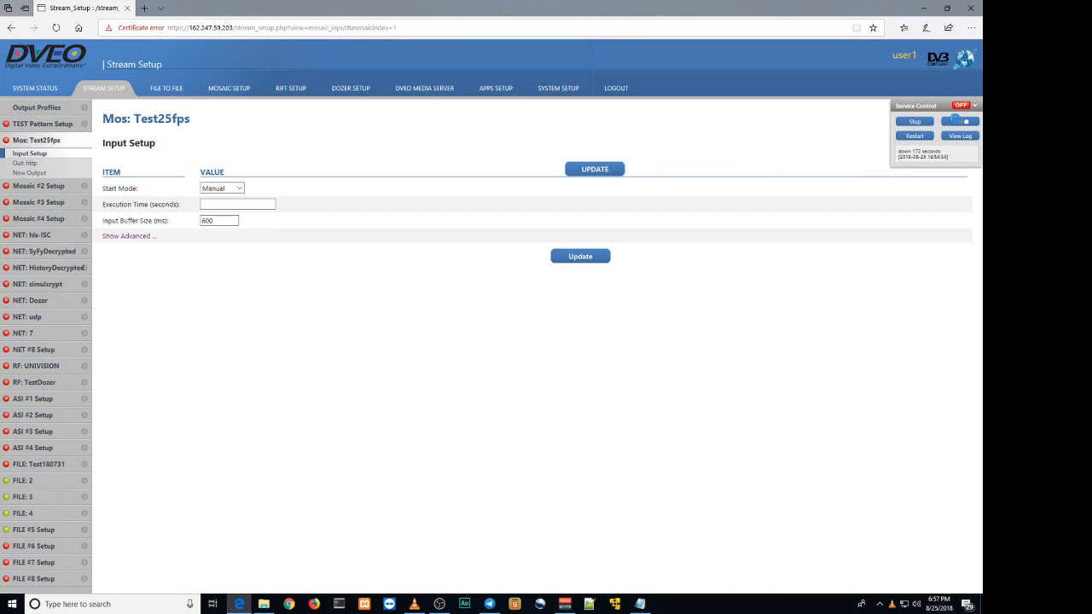
click(959, 121)
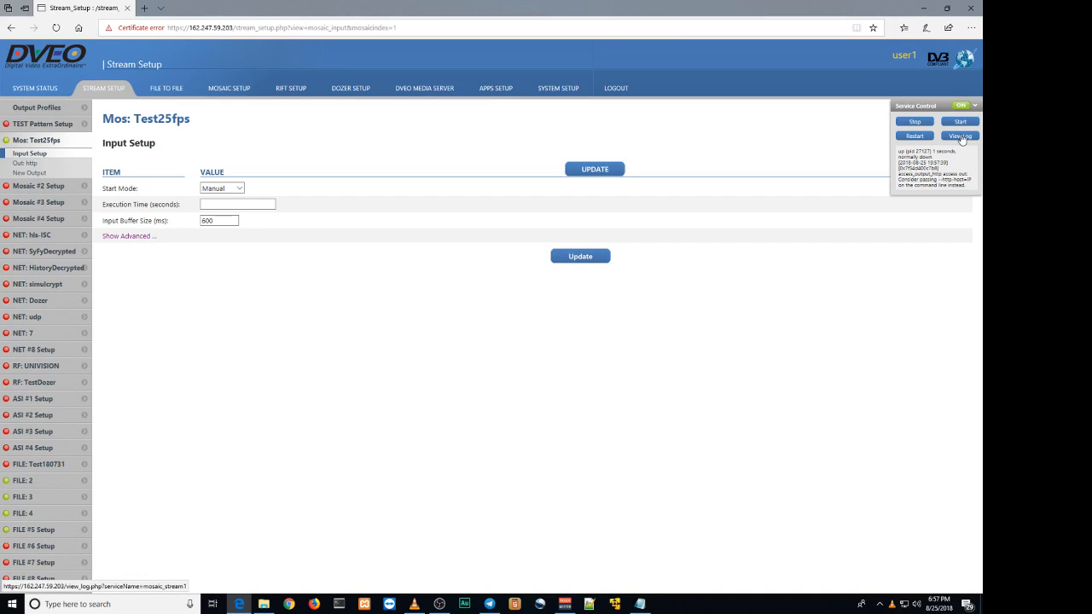
Step: Proceed past the certificate warning to view the Test25fps stream log
click(959, 137)
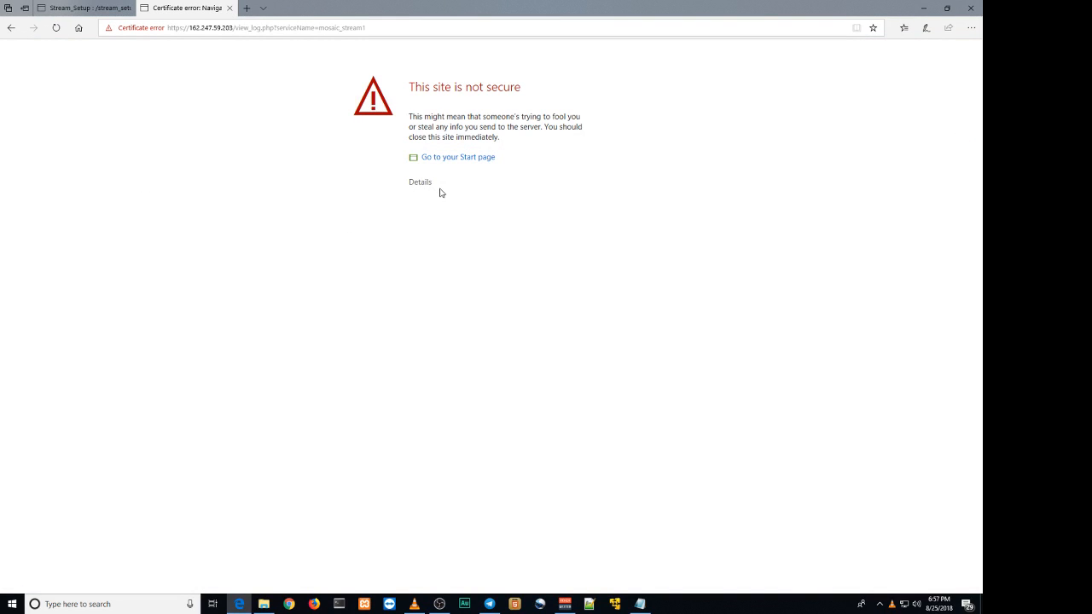
click(420, 181)
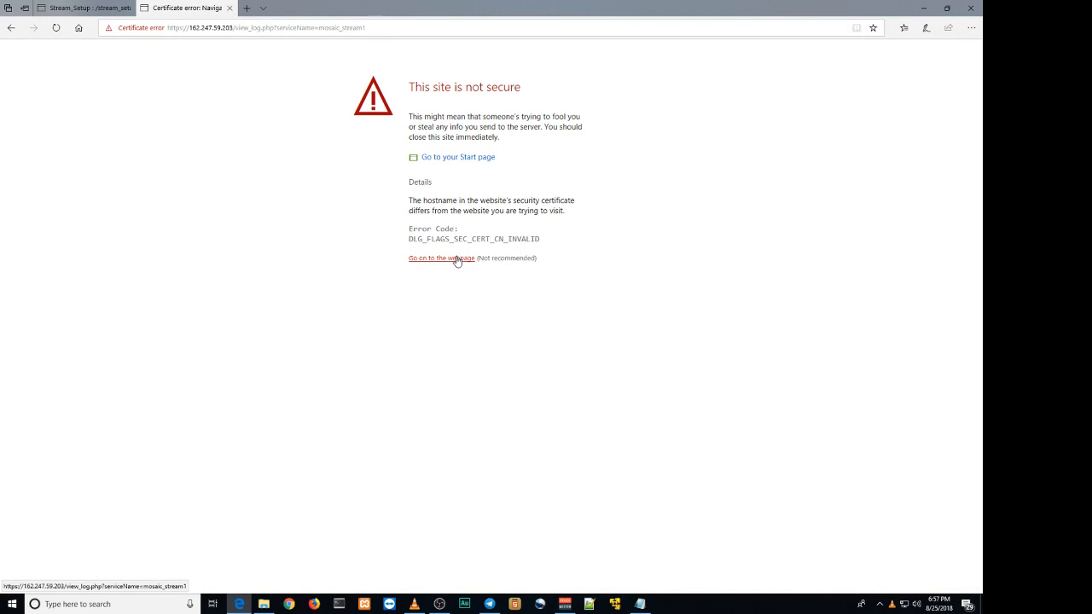
click(440, 259)
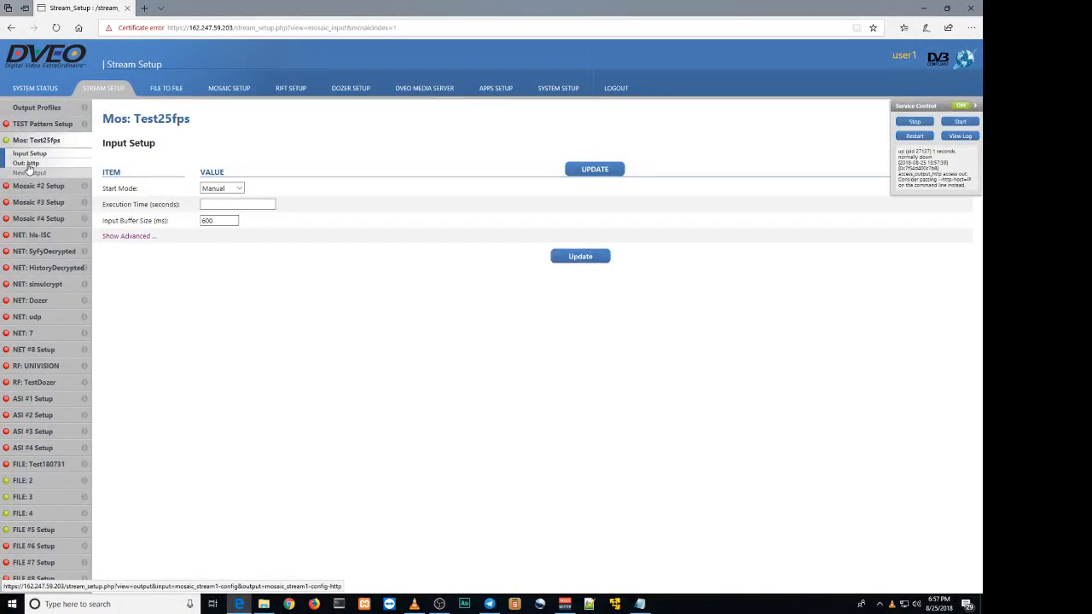
Step: Copy the HTTP Stream Link from the Mos: Test25fps http output and launch VLC
click(26, 164)
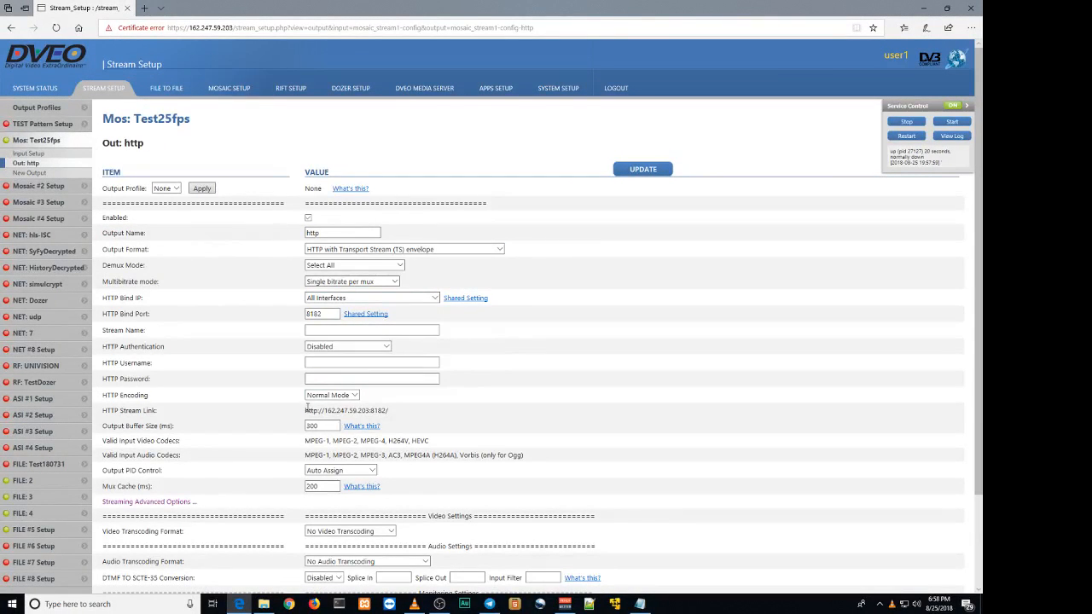
double_click(321, 410)
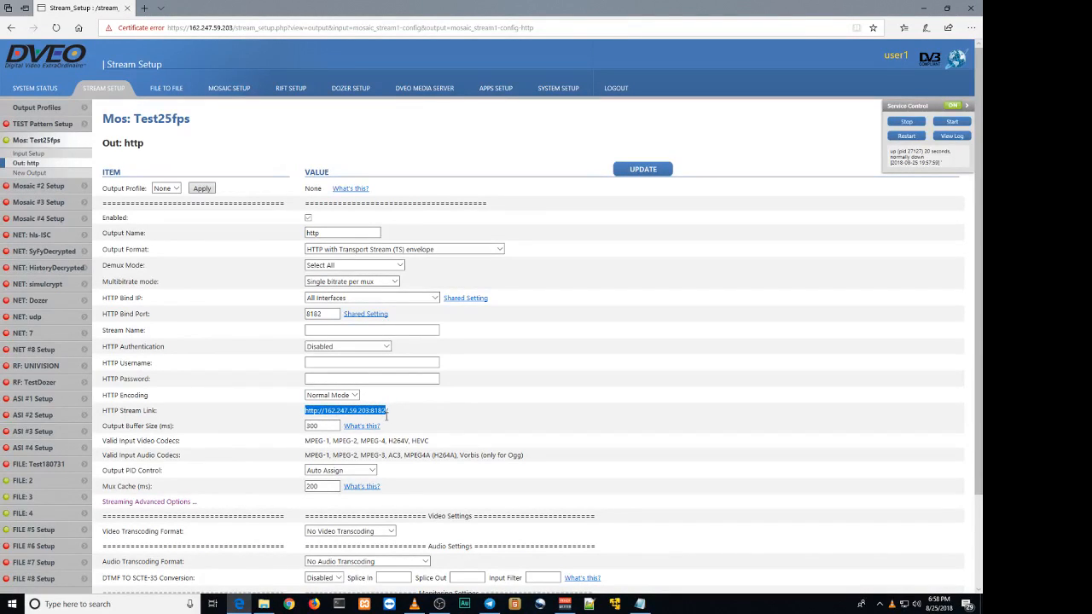
right_click(344, 409)
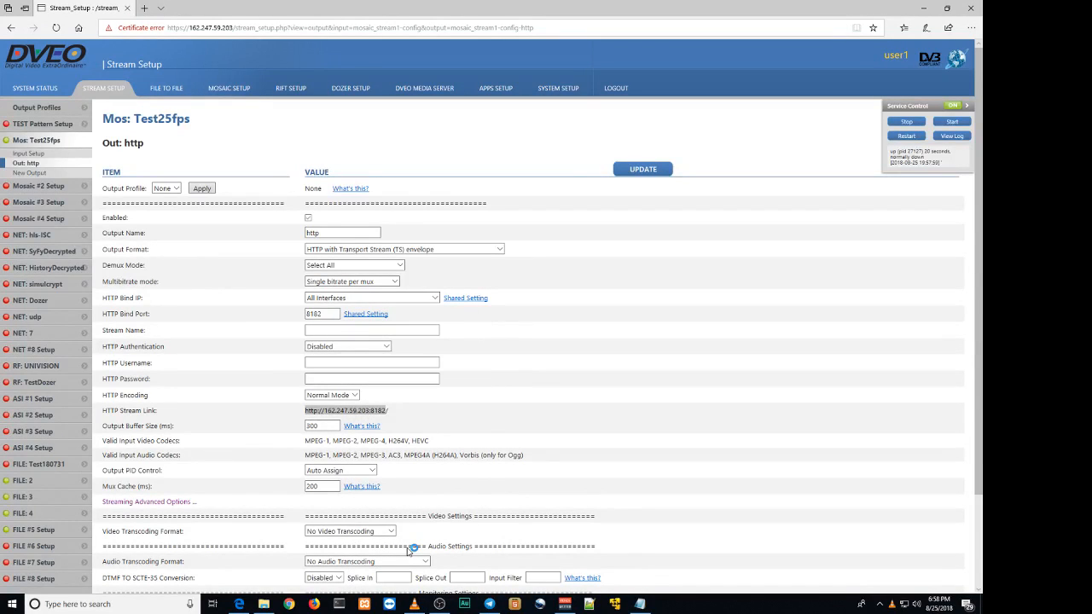
click(413, 604)
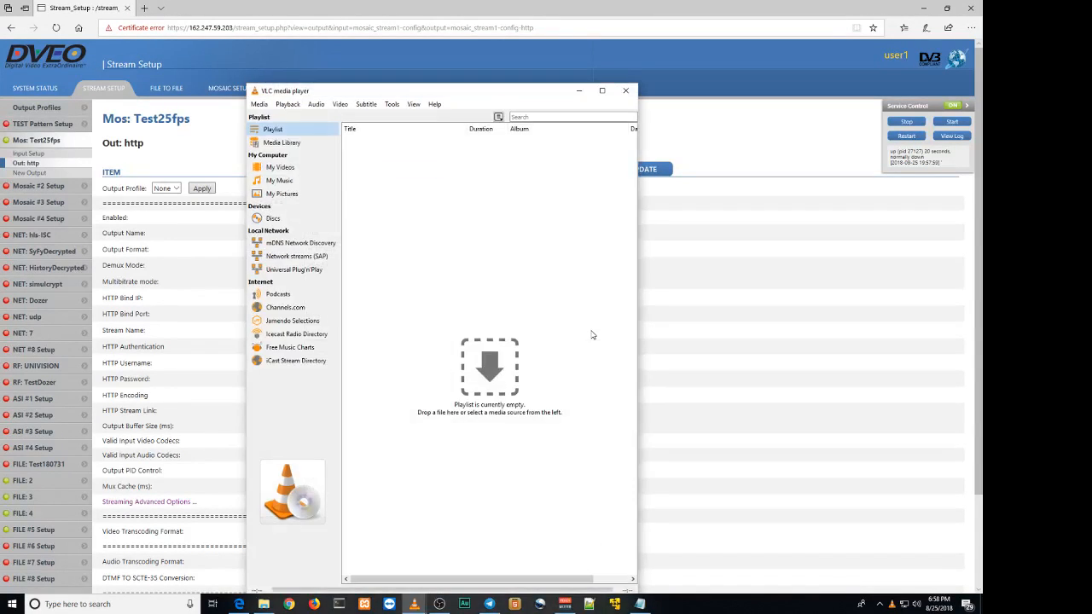
Step: Open a network stream in VLC with the pasted link 162.247.59.203:8182 and play it
click(259, 104)
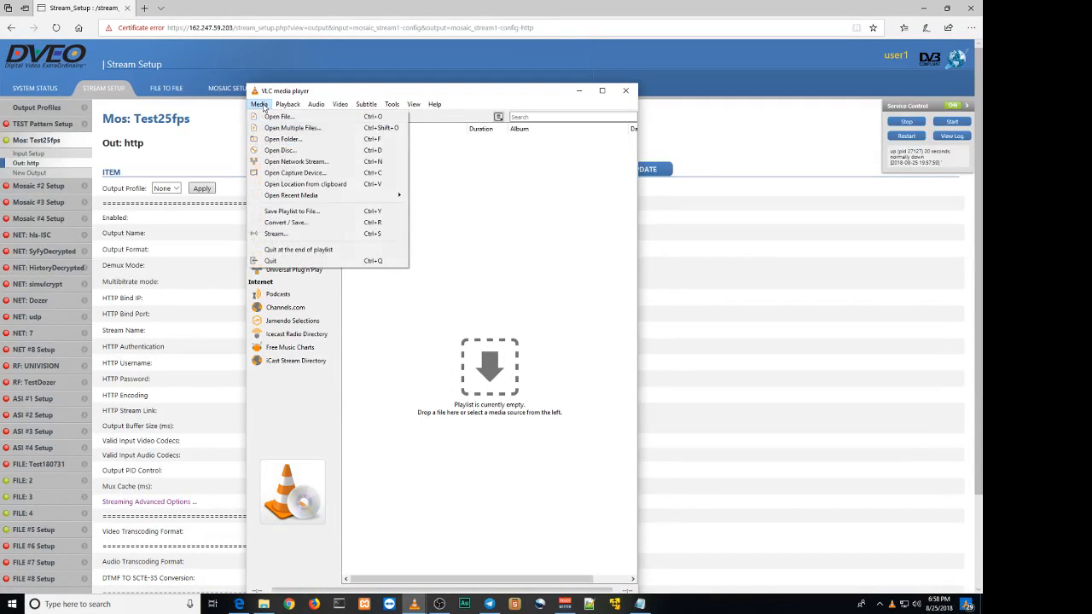
mouse_move(297, 160)
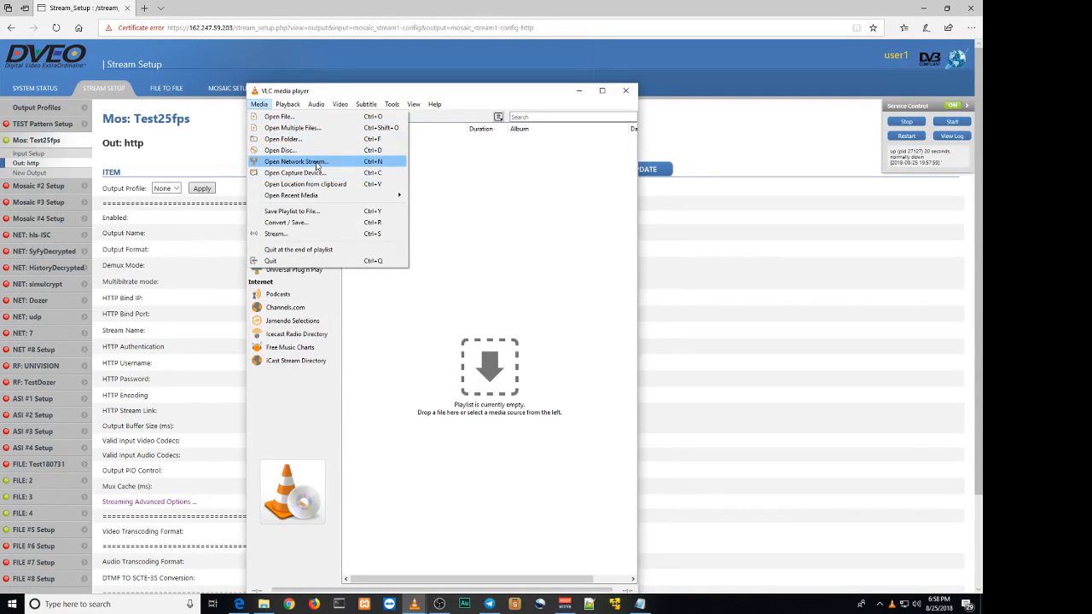
click(297, 160)
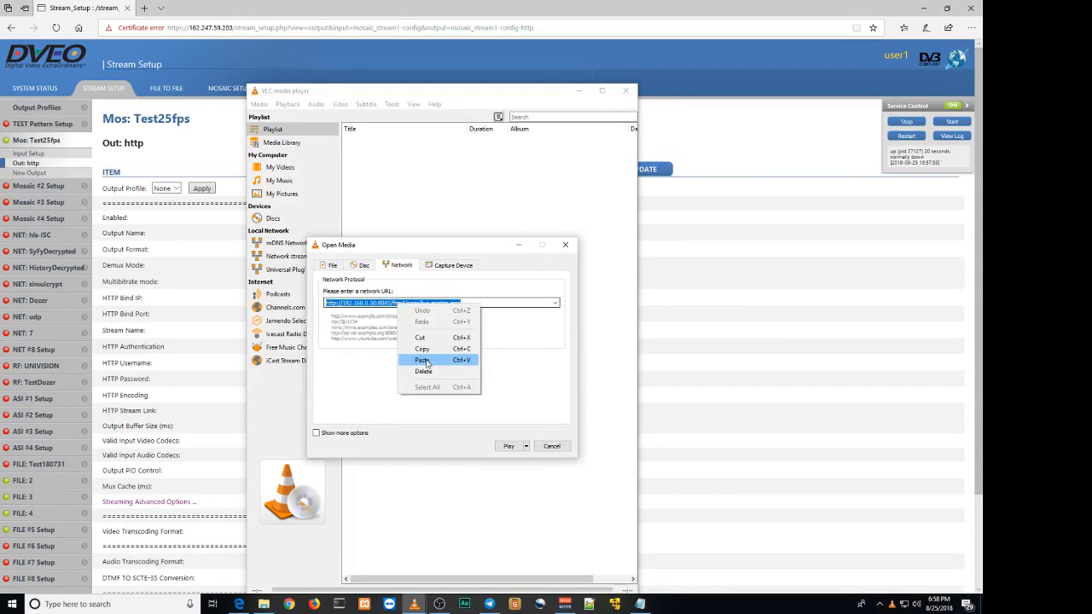
click(423, 358)
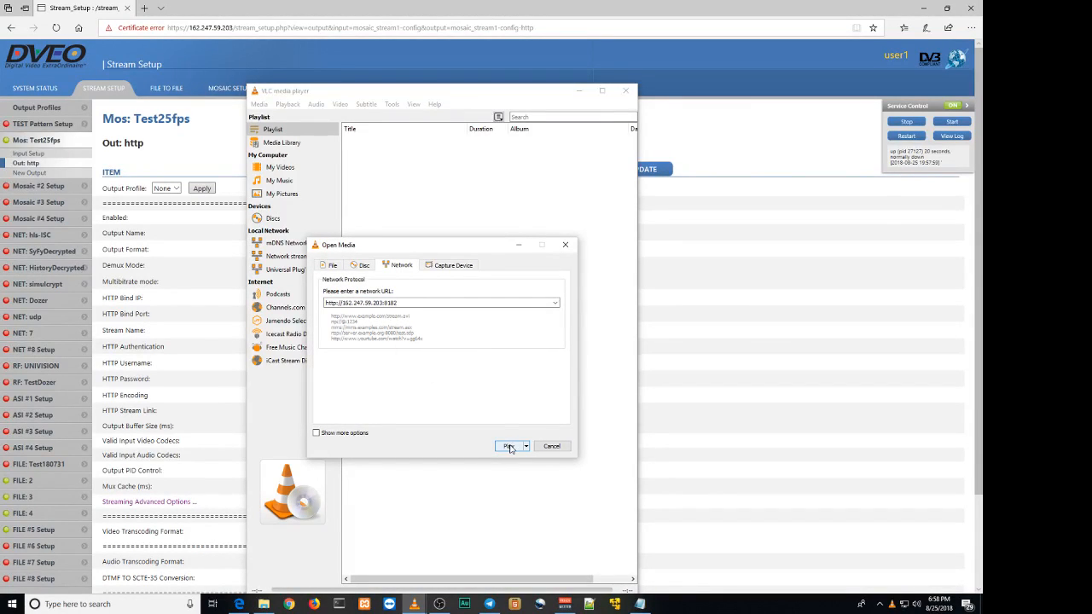
click(508, 447)
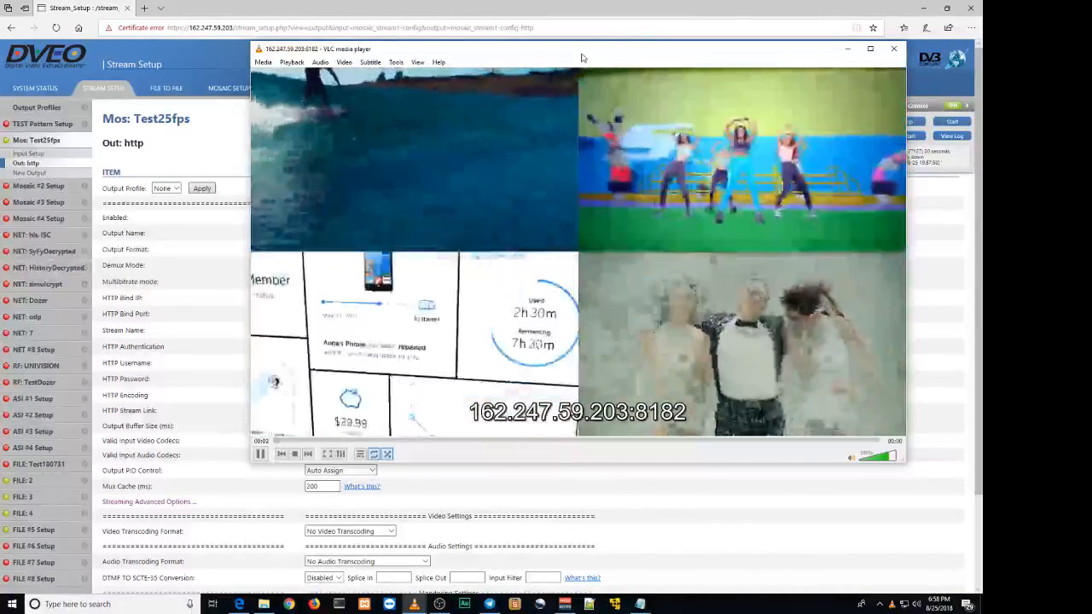
Step: Reposition the VLC window while the four-pane mosaic keeps playing
drag(583, 48, 519, 106)
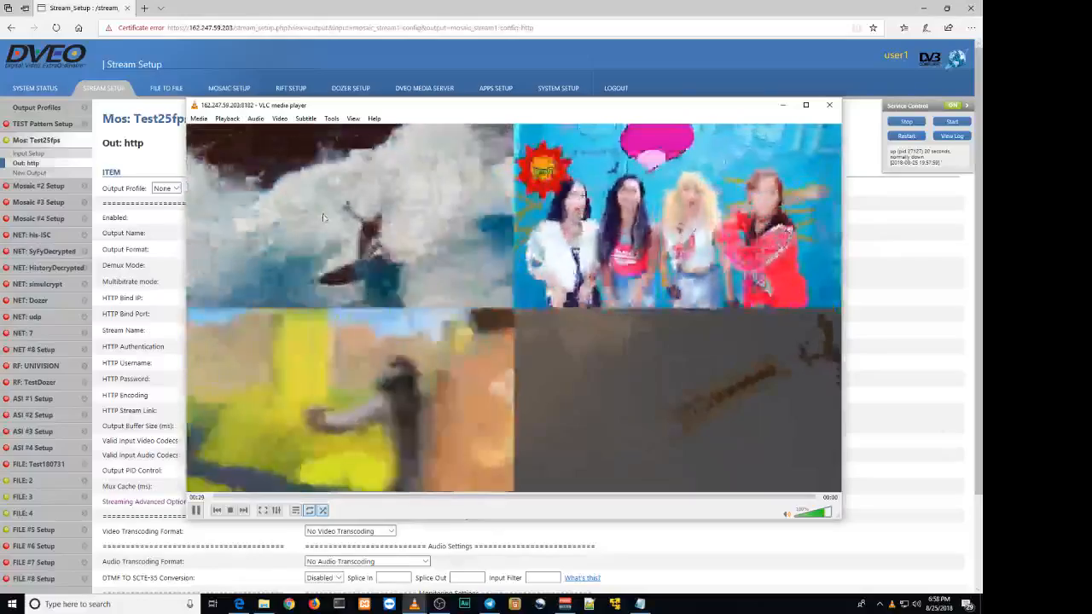
Step: Show VLC's Messages log over the mosaic and raise its verbosity
click(331, 118)
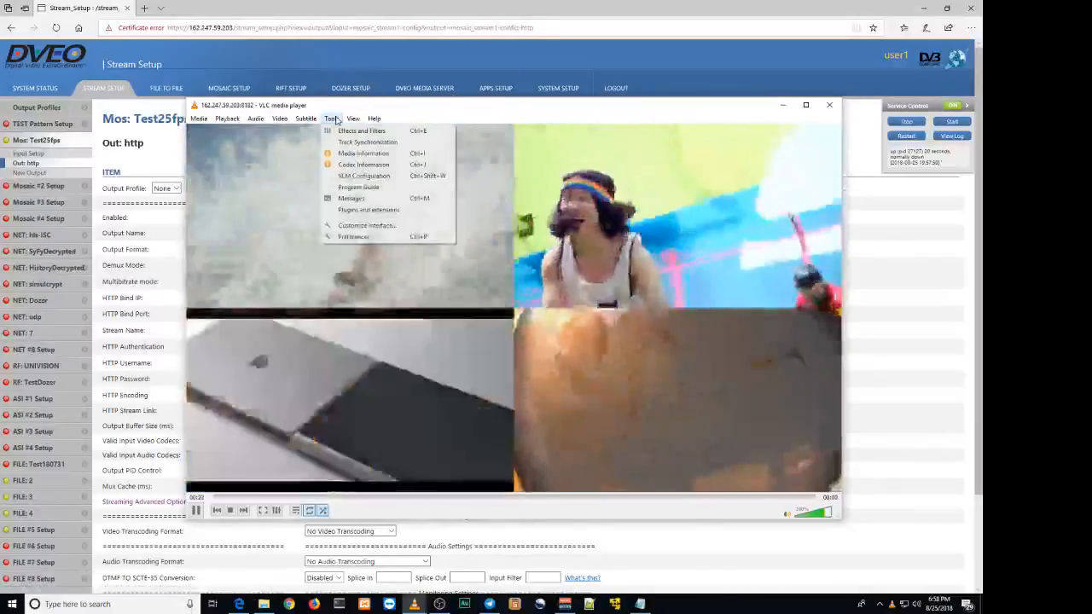
click(351, 198)
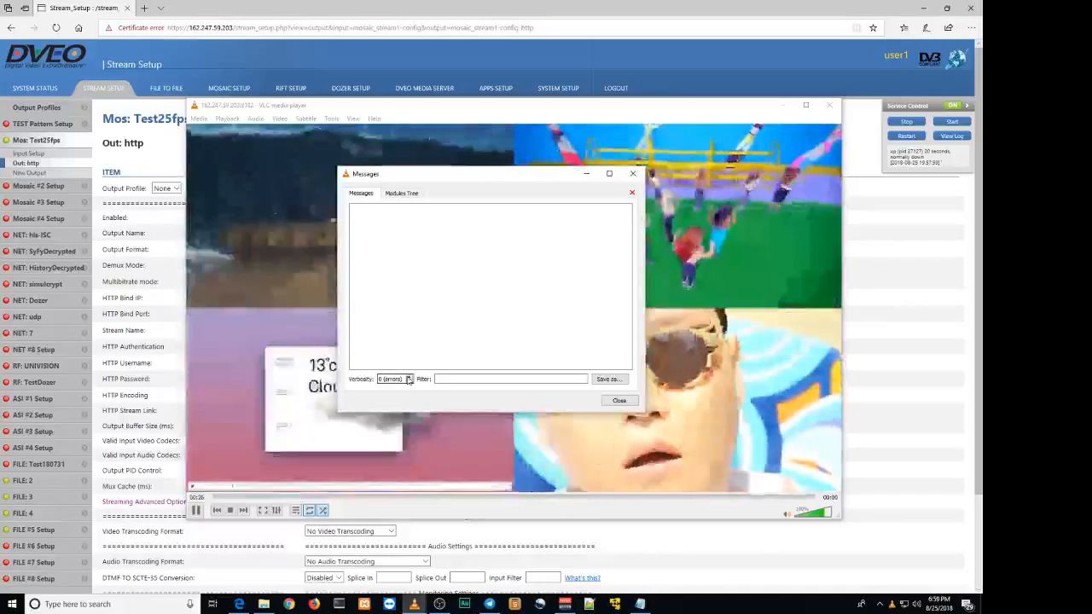
click(394, 378)
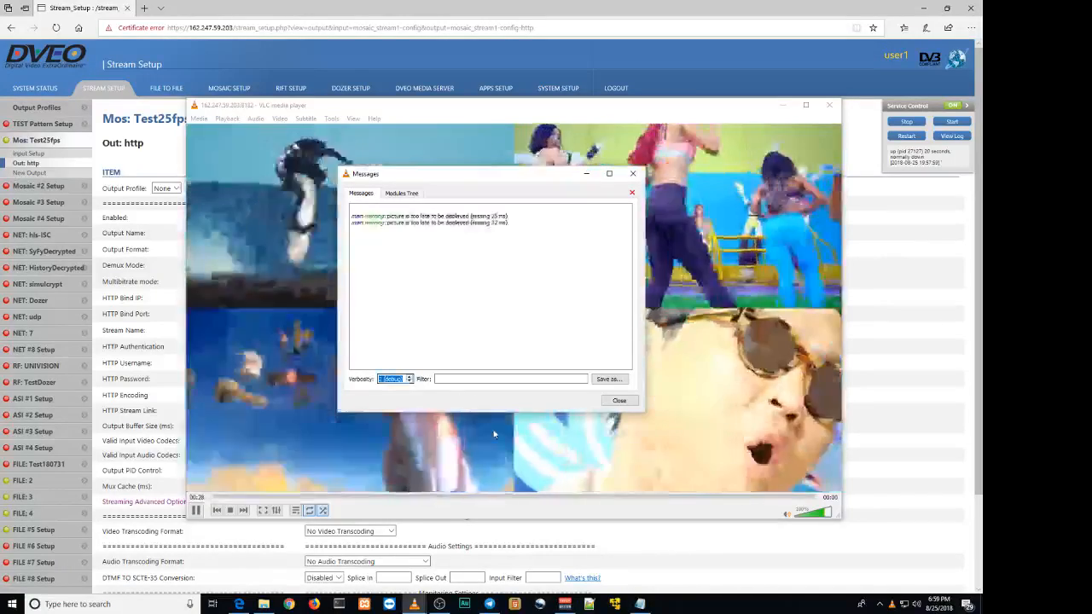